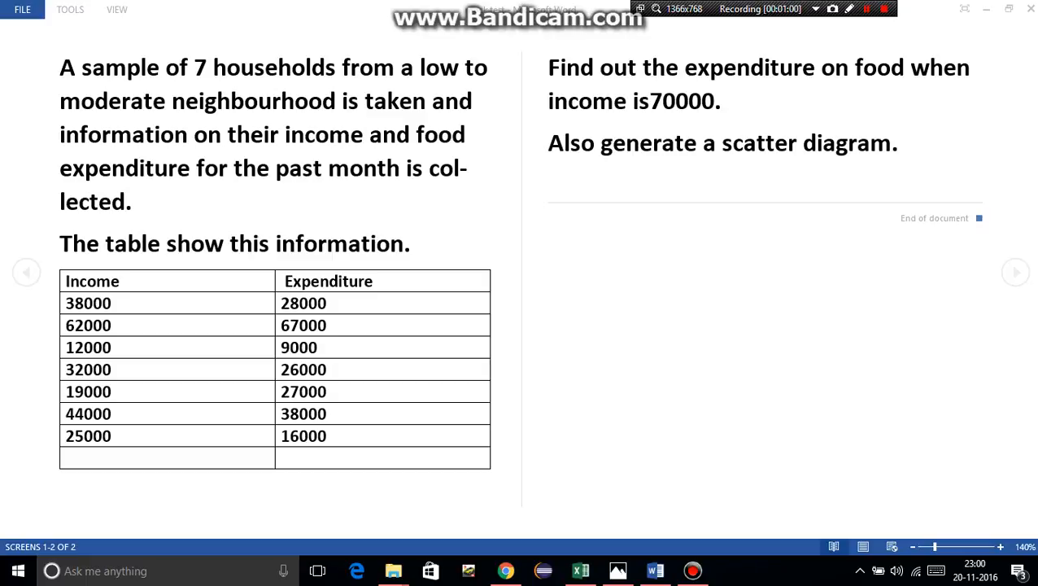
- Switch from the Word problem statement to the REGRESSION worksheet in Excel
{"action": "left_click", "coordinate": [867, 8]}
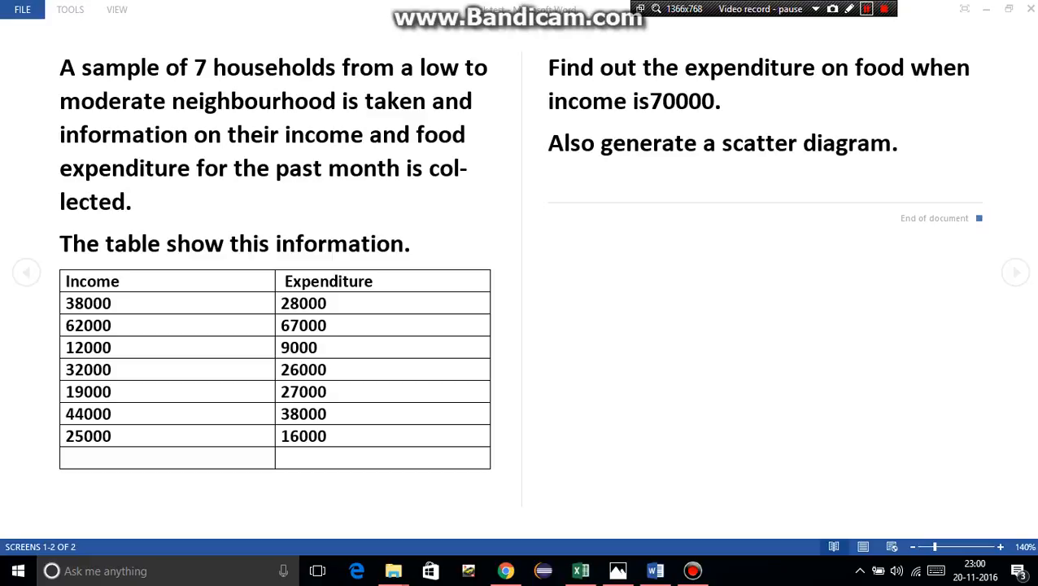
{"action": "left_click", "coordinate": [579, 569]}
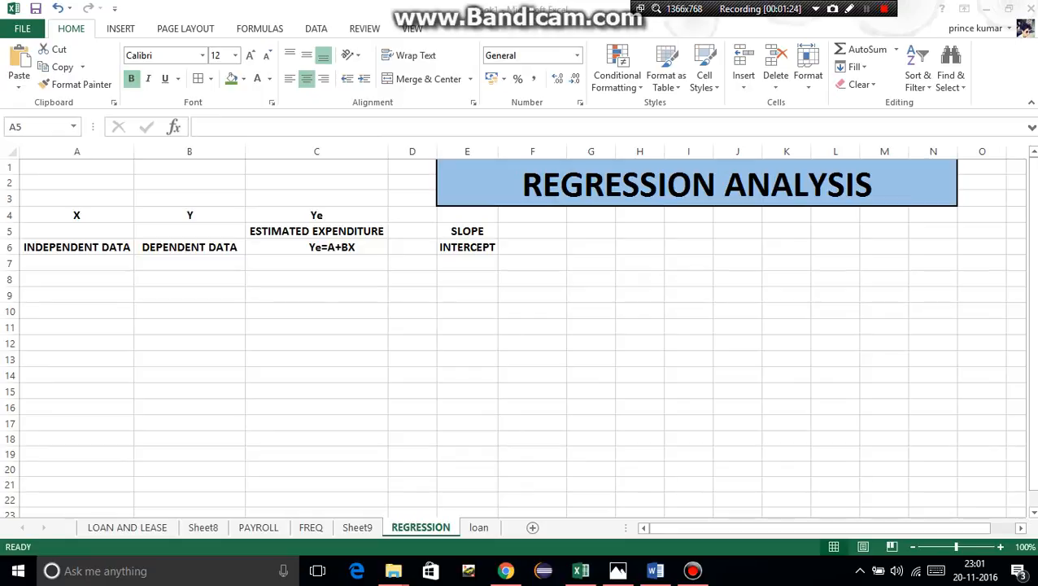
- Label A5 income and B5 expenditure, enter the seven data pairs and 70000, then select the slope cell F5
{"action": "left_click", "coordinate": [76, 231]}
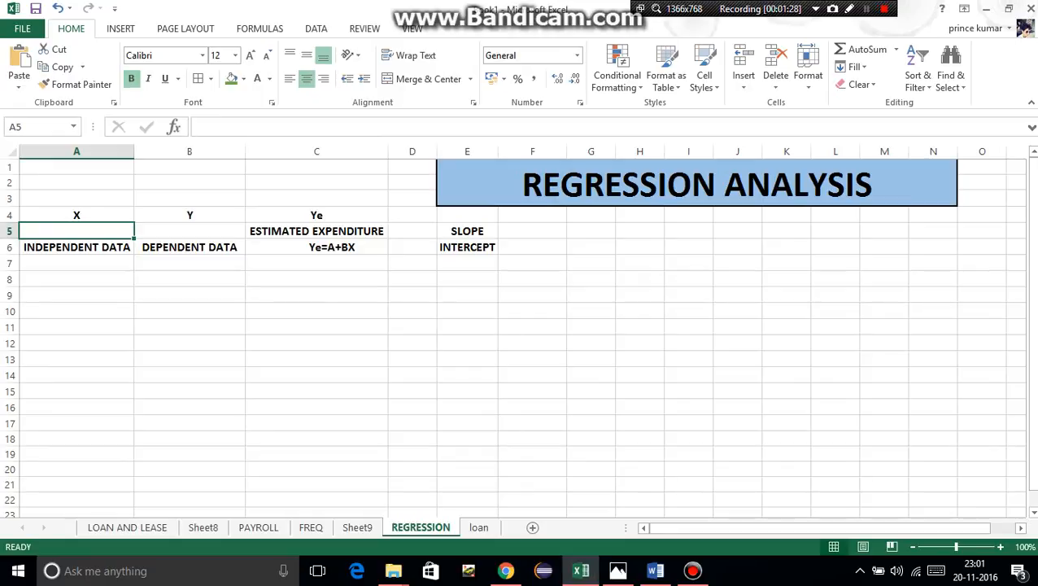
{"action": "type", "text": "incom"}
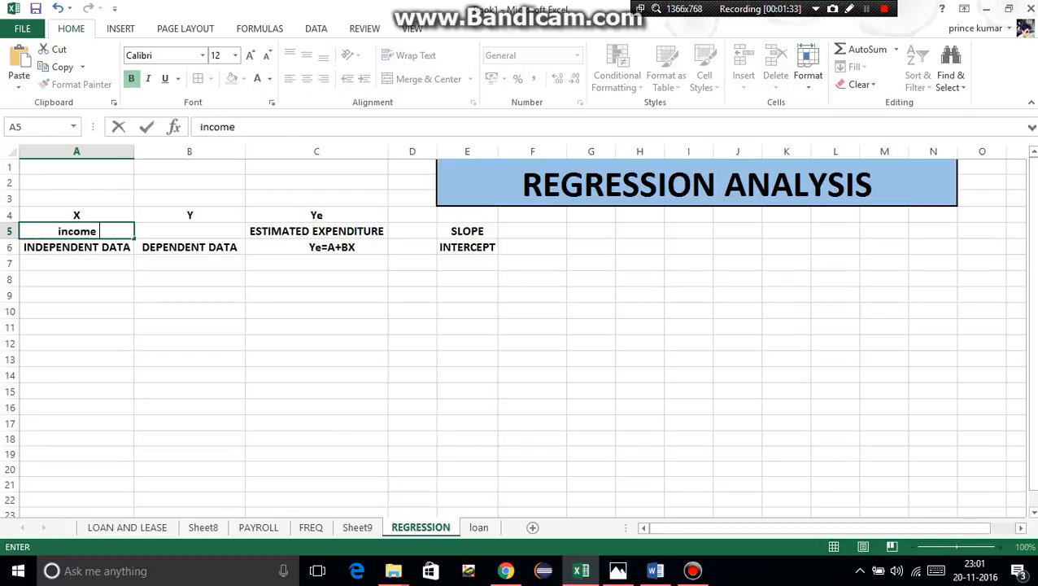
{"action": "type", "text": "e"}
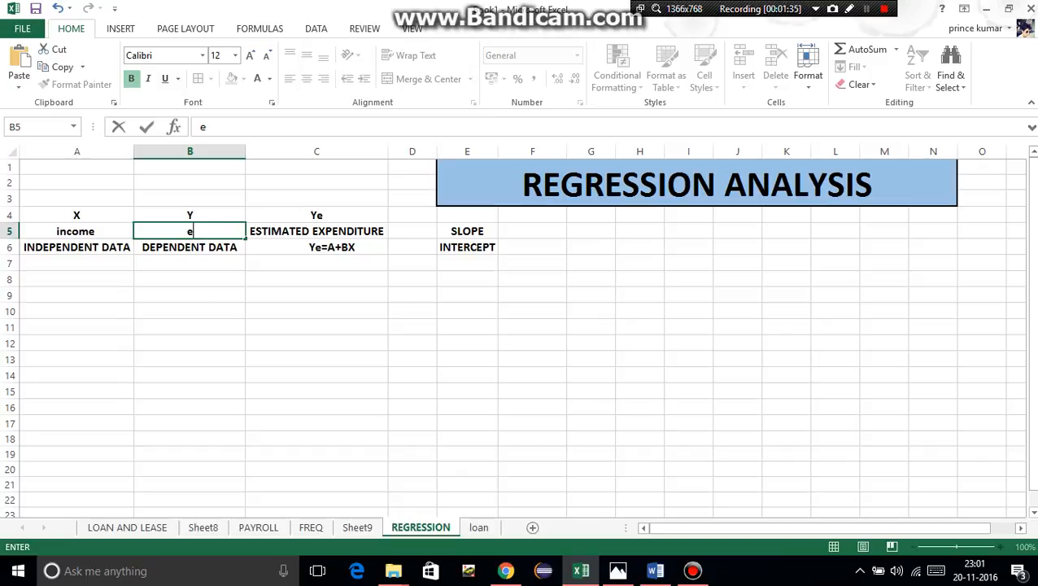
{"action": "type", "text": "xpen"}
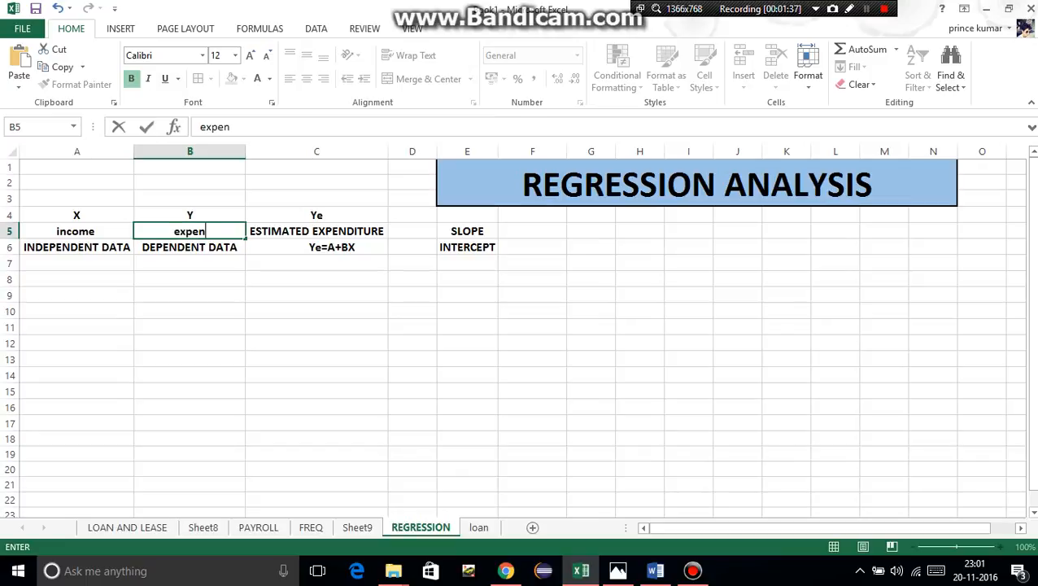
{"action": "type", "text": "diture"}
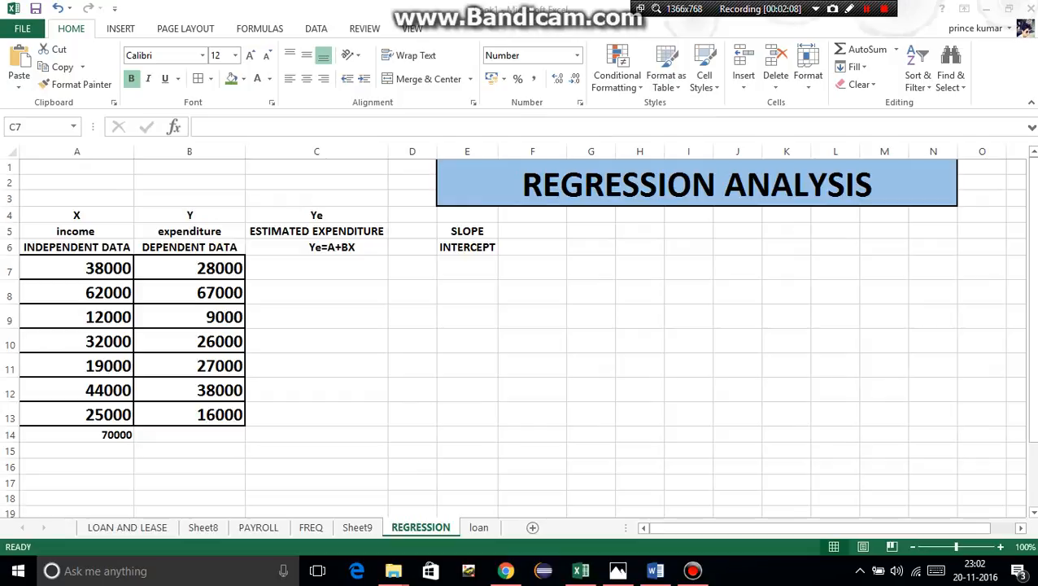
{"action": "left_click", "coordinate": [315, 266]}
{"action": "type", "text": "="}
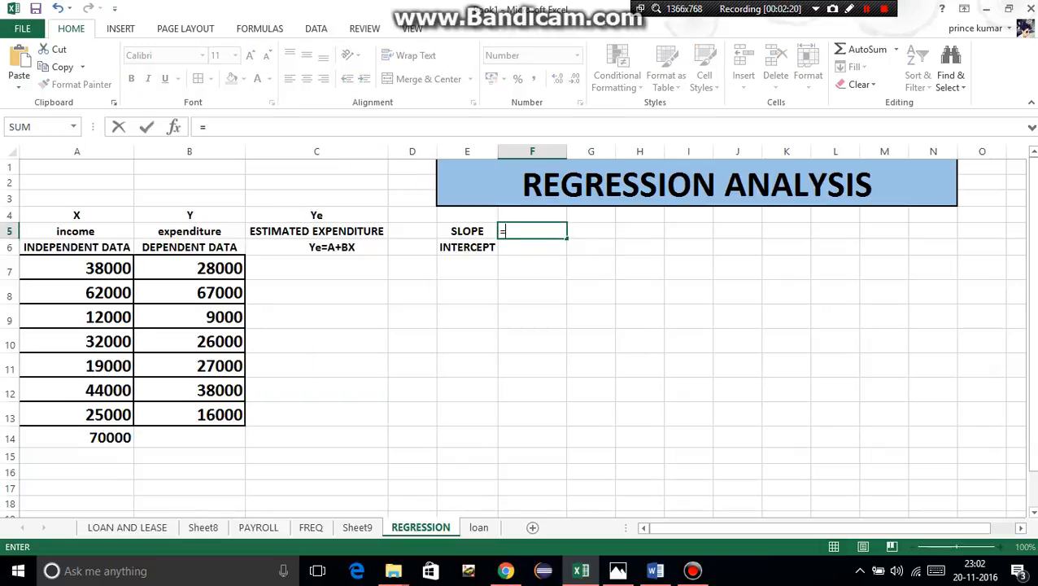
- Enter =SLOPE(B7:B13,A7:A13) in F5, giving a slope of 1.036
{"action": "type", "text": "slope"}
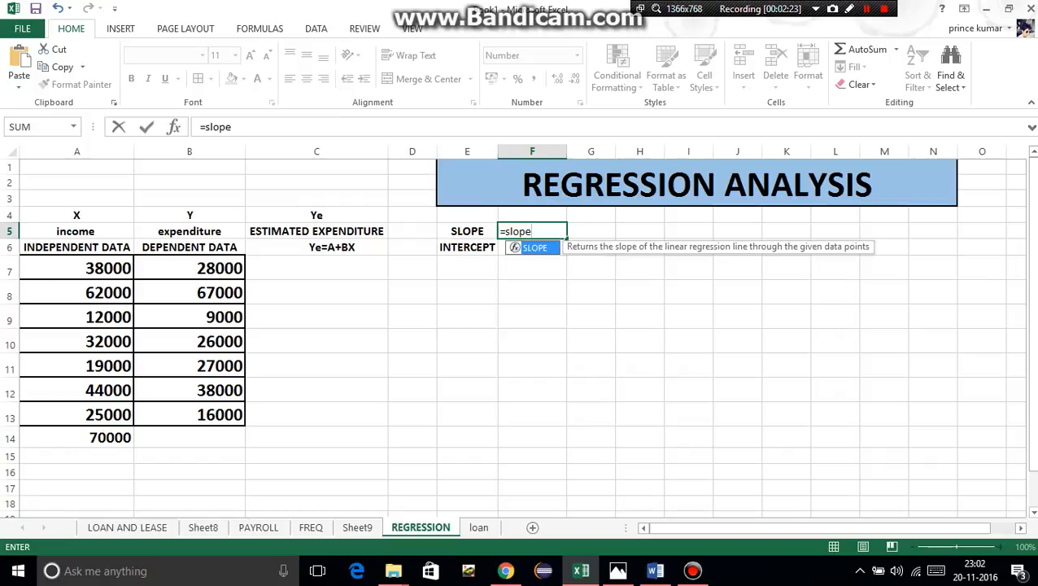
{"action": "type", "text": "(B7:B13"}
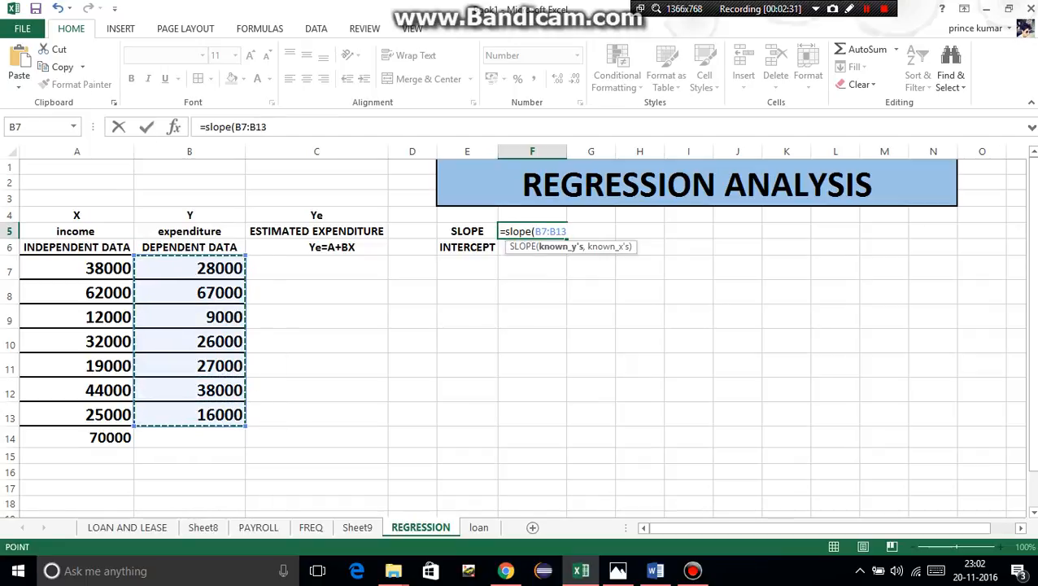
{"action": "type", "text": ","}
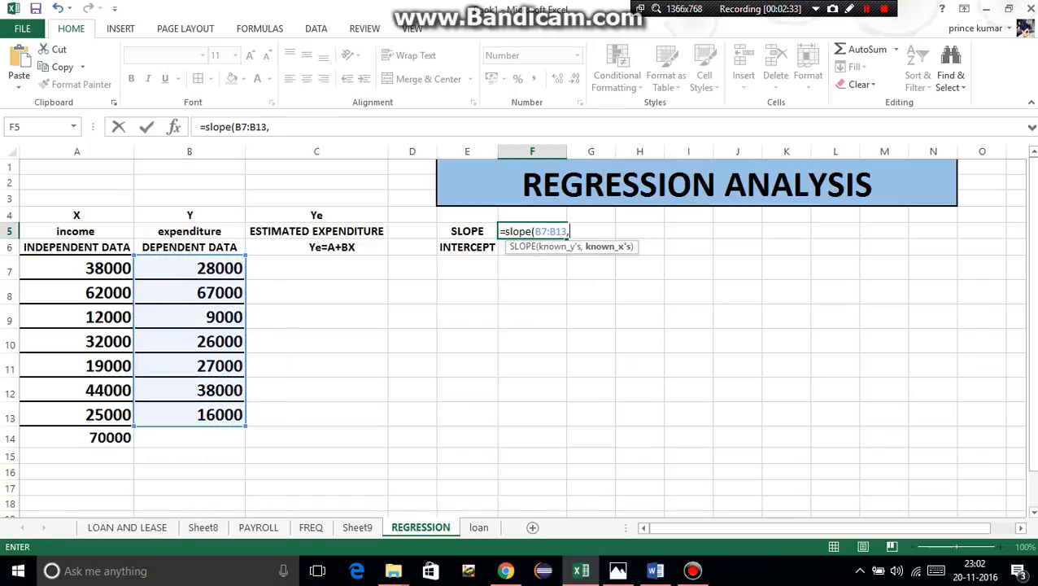
{"action": "left_click_drag", "start_coordinate": [76, 267], "coordinate": [77, 391]}
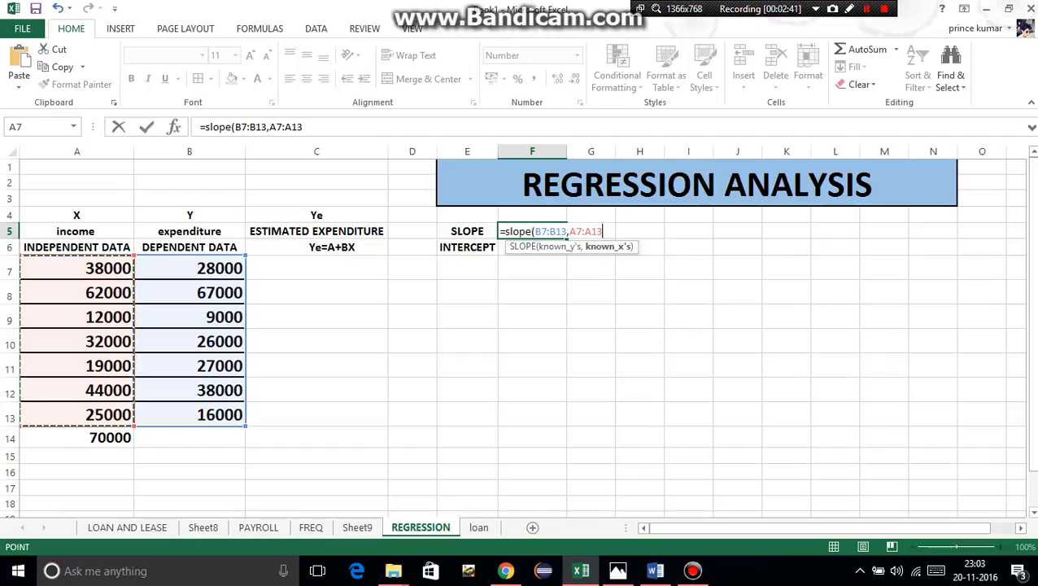
{"action": "key", "text": "enter"}
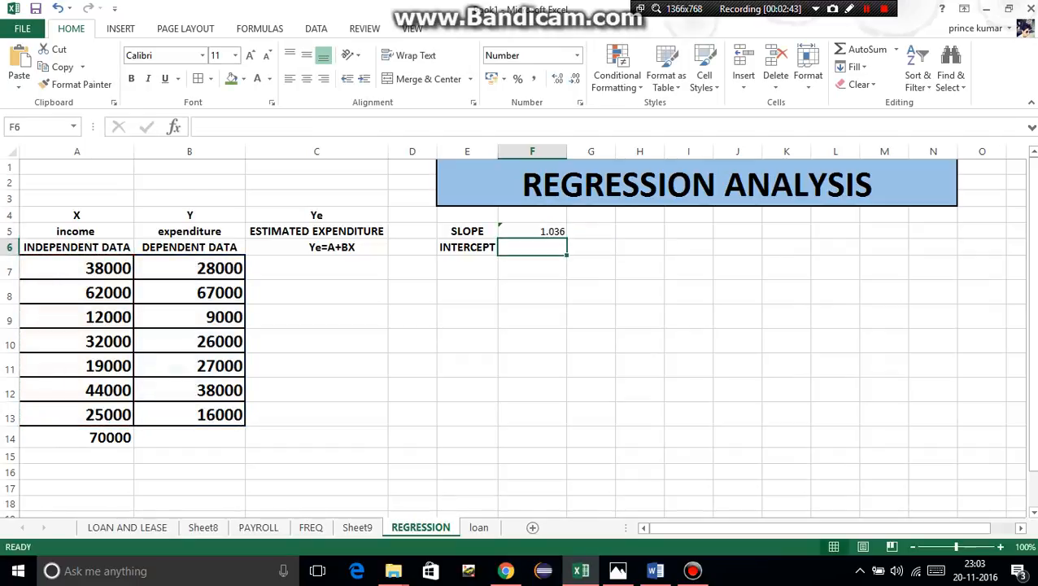
- Build =INTERCEPT(B7:B13,A7:A13) in F6 using expenditure and income ranges
{"action": "type", "text": "="}
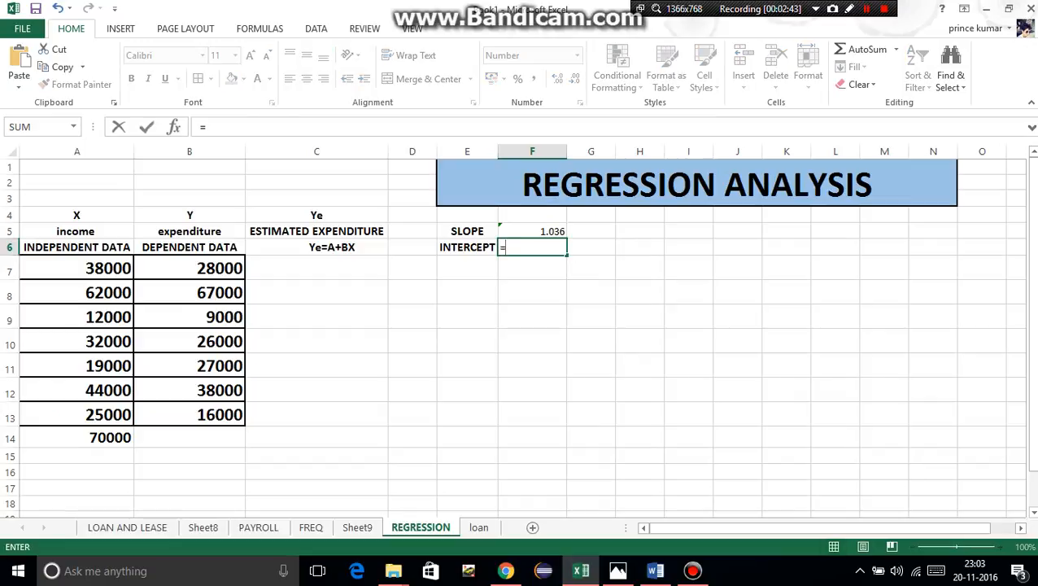
{"action": "type", "text": "inter"}
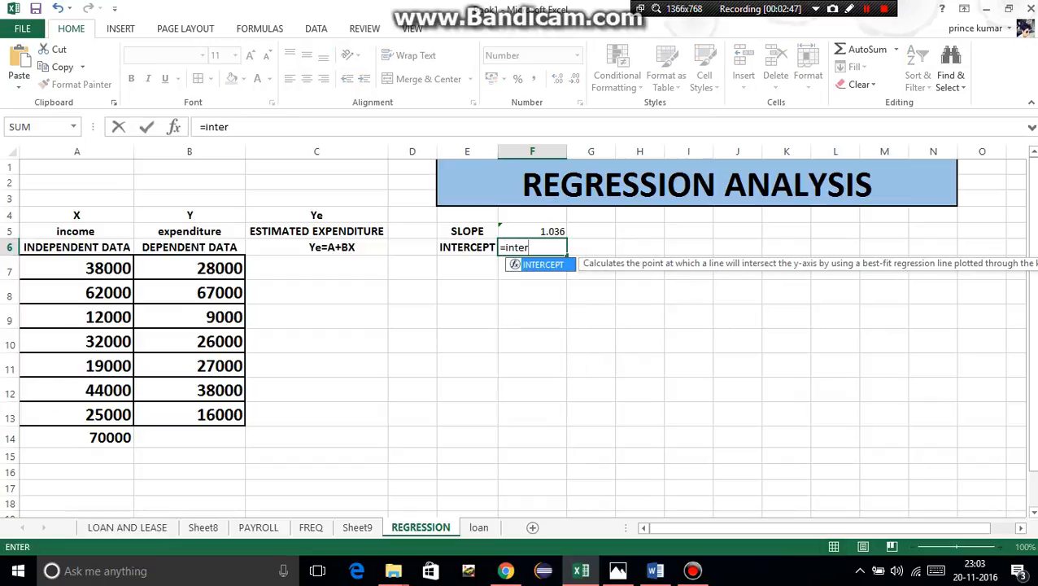
{"action": "type", "text": "cept"}
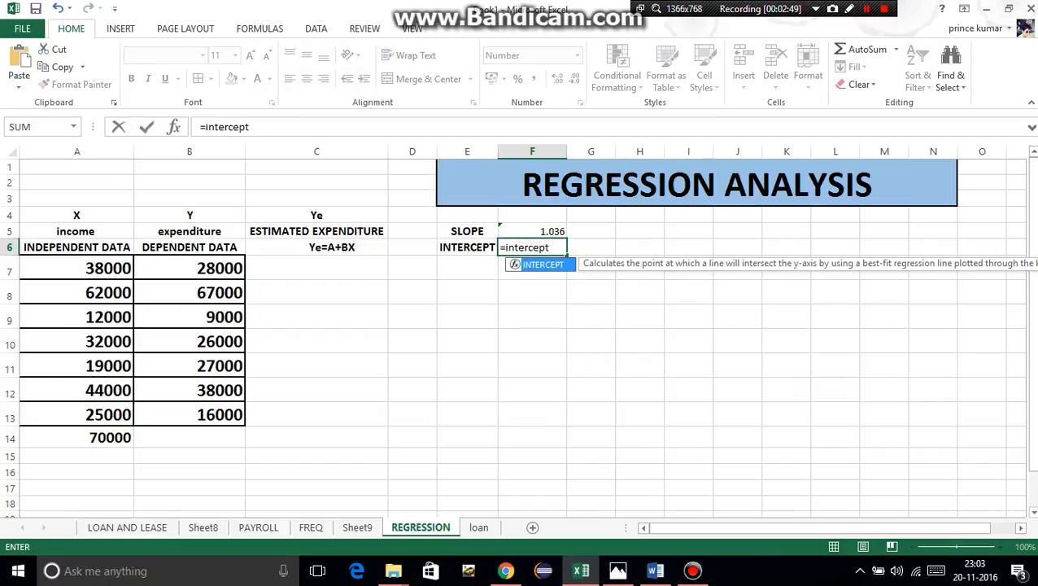
{"action": "type", "text": "(B7:B13"}
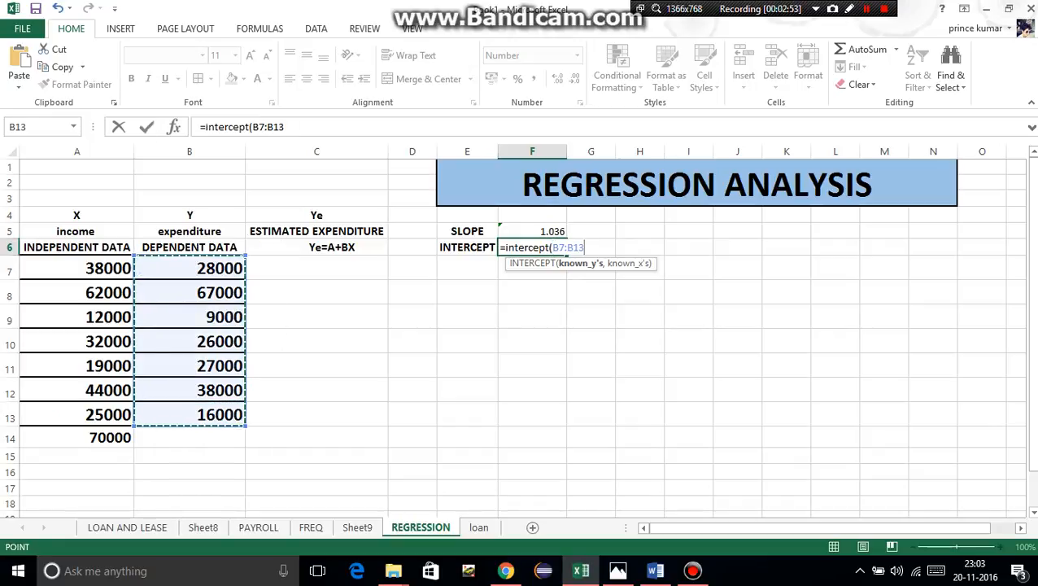
{"action": "type", "text": ","}
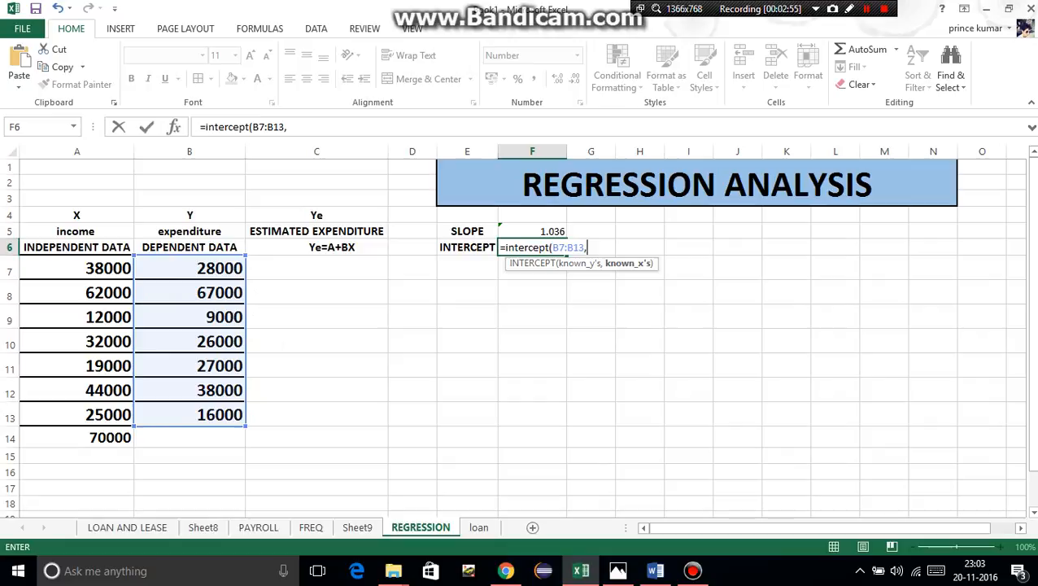
{"action": "left_click_drag", "start_coordinate": [76, 267], "coordinate": [76, 415]}
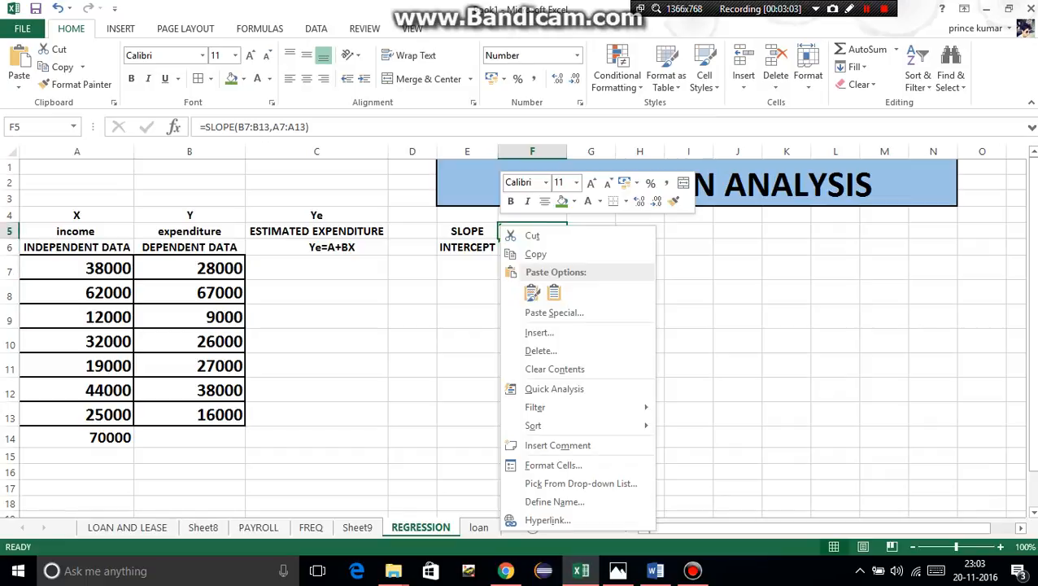
- Confirm the intercept of -4197.09 in F6 and select C7 for the estimates
{"action": "left_click", "coordinate": [532, 231]}
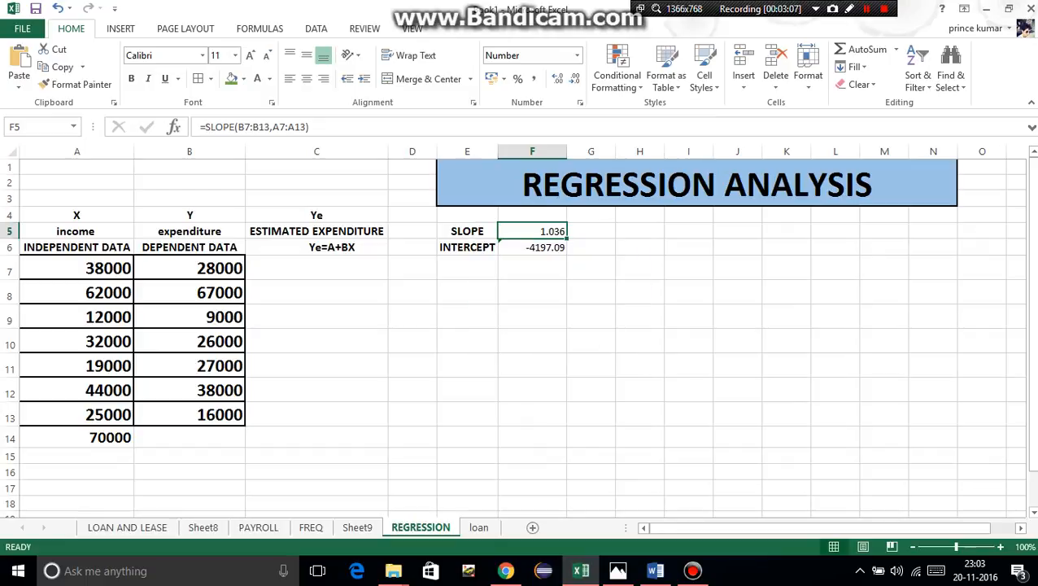
{"action": "left_click", "coordinate": [532, 248]}
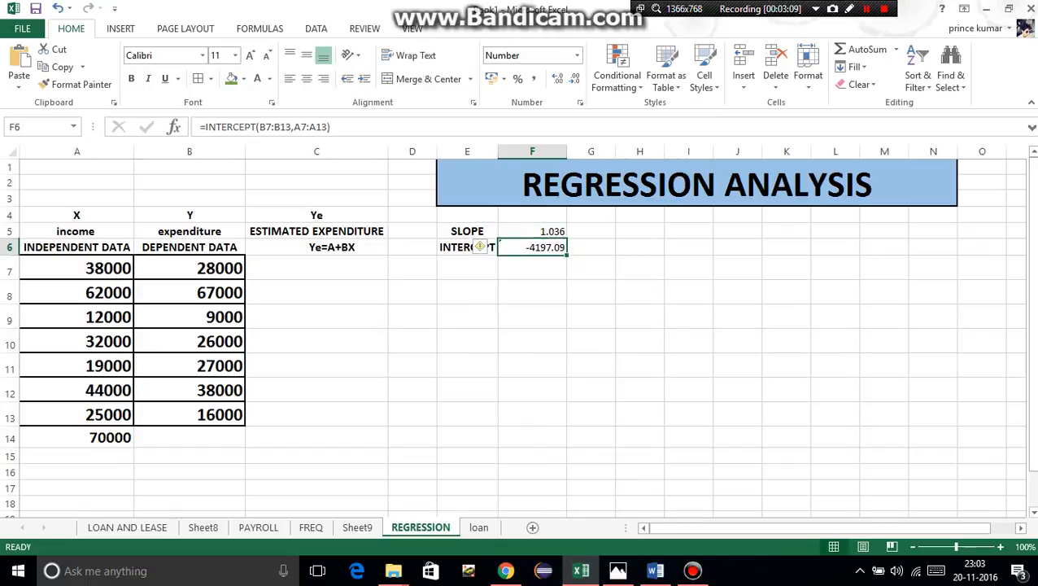
{"action": "left_click", "coordinate": [494, 247]}
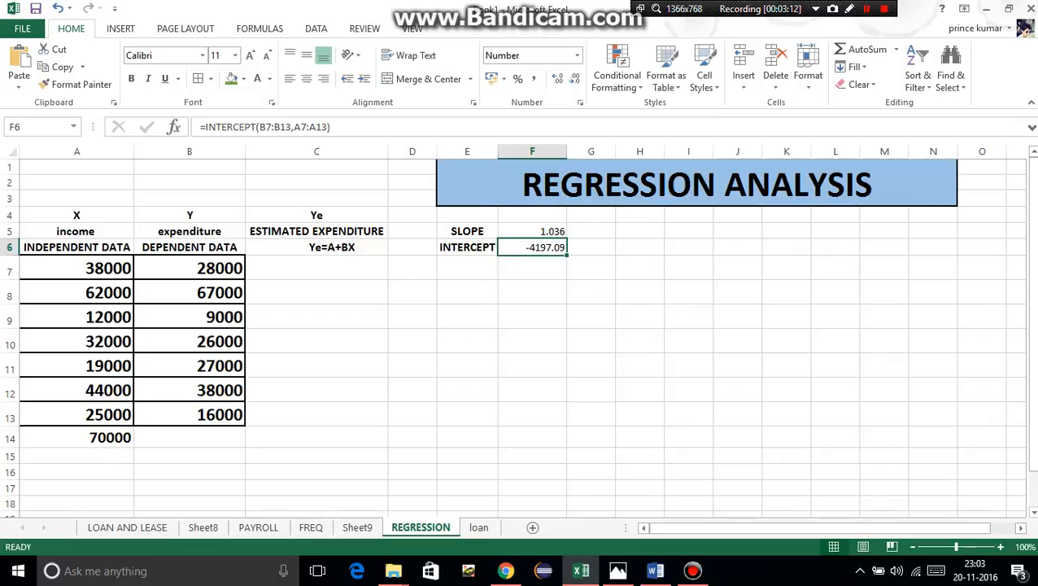
{"action": "left_click", "coordinate": [315, 267]}
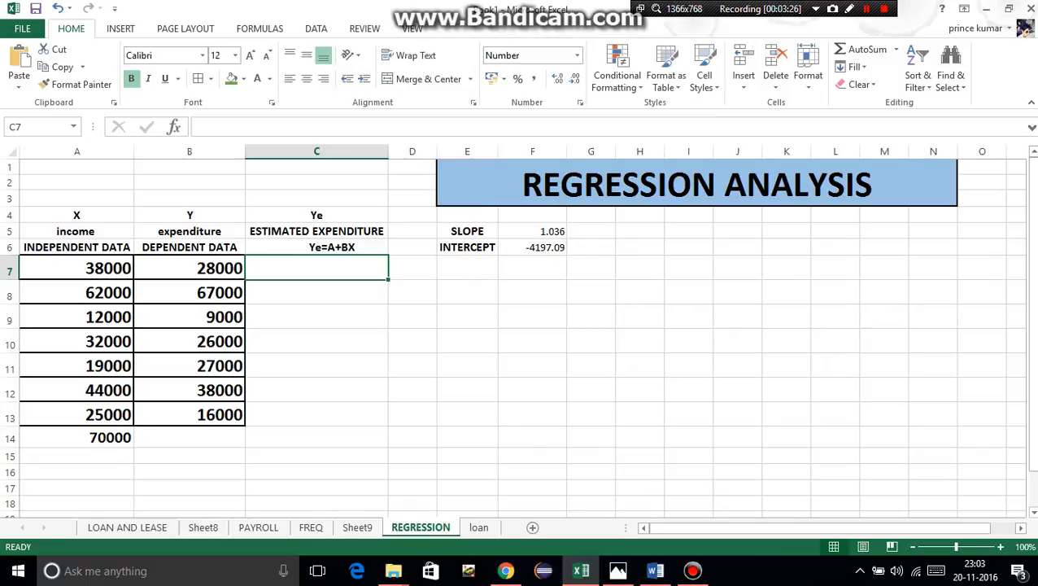
- Enter the estimate formula =$F$6+$F$5*A7 in C7 with absolute references
{"action": "type", "text": "="}
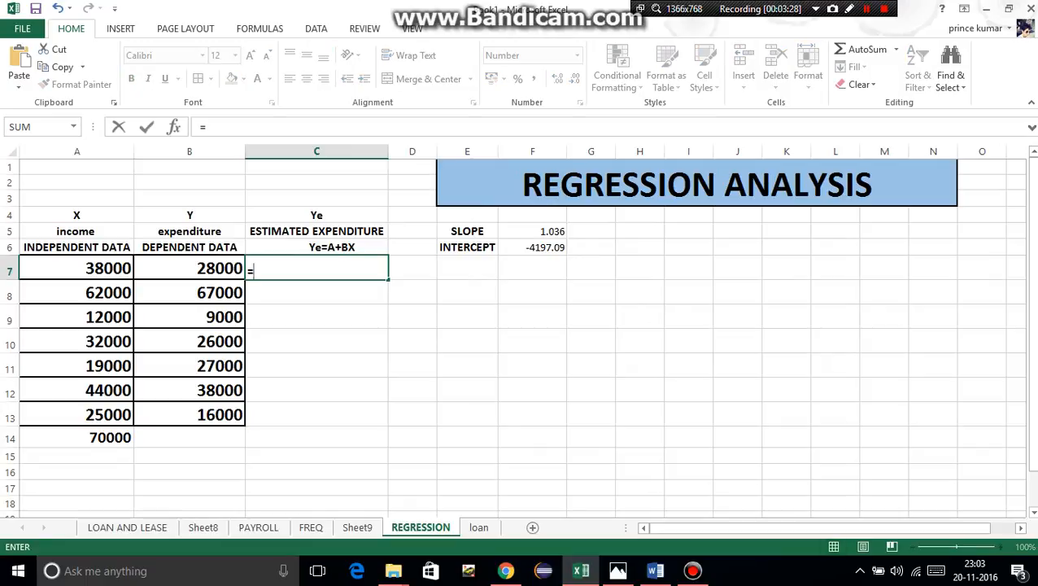
{"action": "type", "text": "if"}
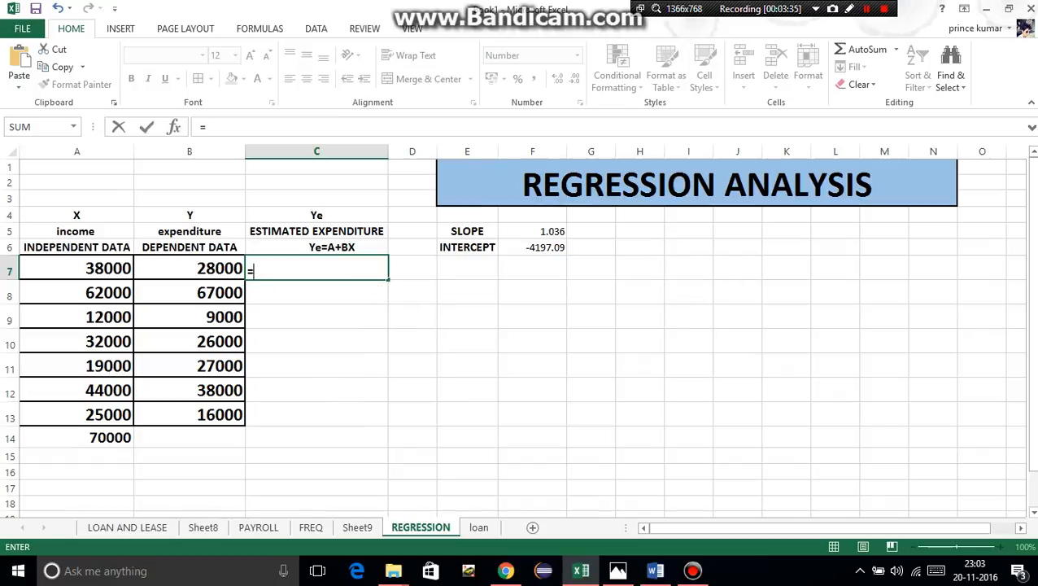
{"action": "left_click", "coordinate": [531, 248]}
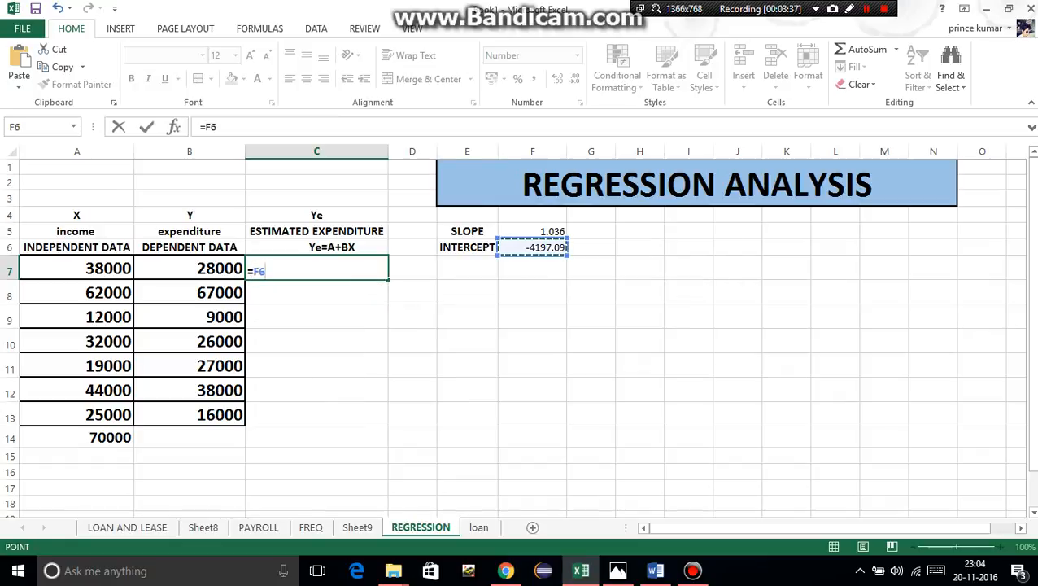
{"action": "type", "text": "+"}
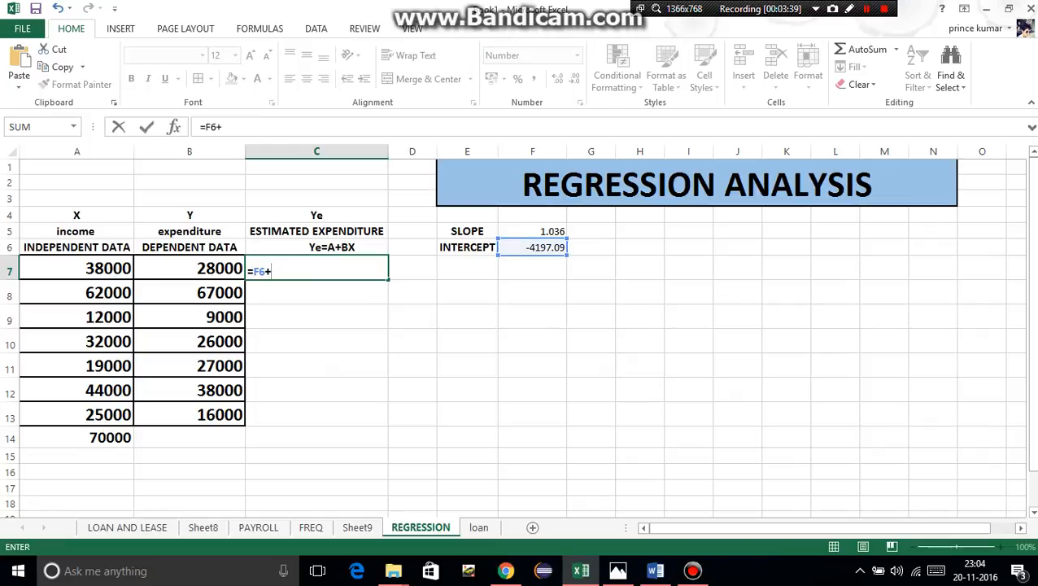
{"action": "left_click", "coordinate": [532, 231]}
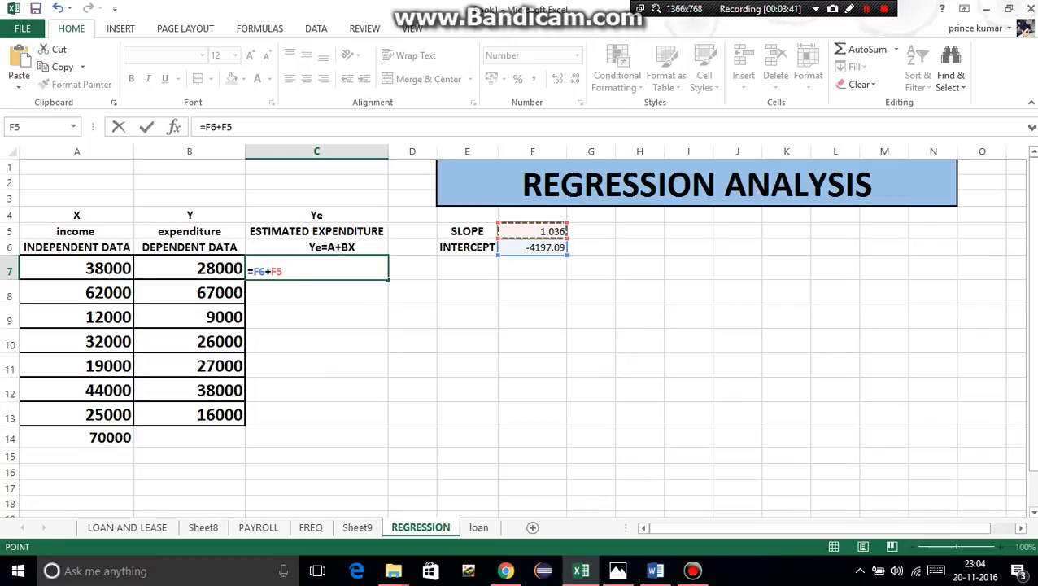
{"action": "type", "text": "*"}
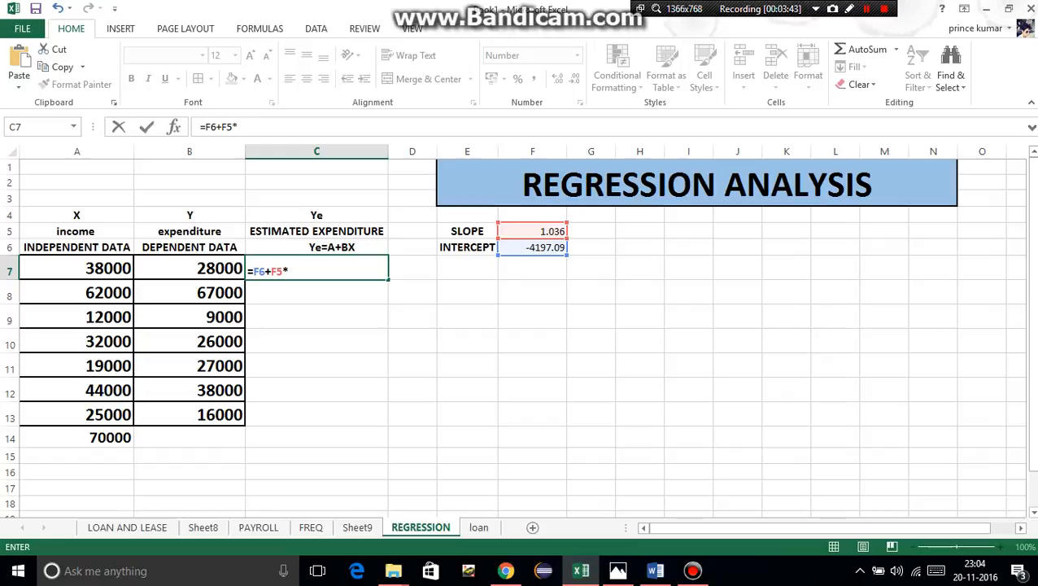
{"action": "left_click", "coordinate": [76, 267]}
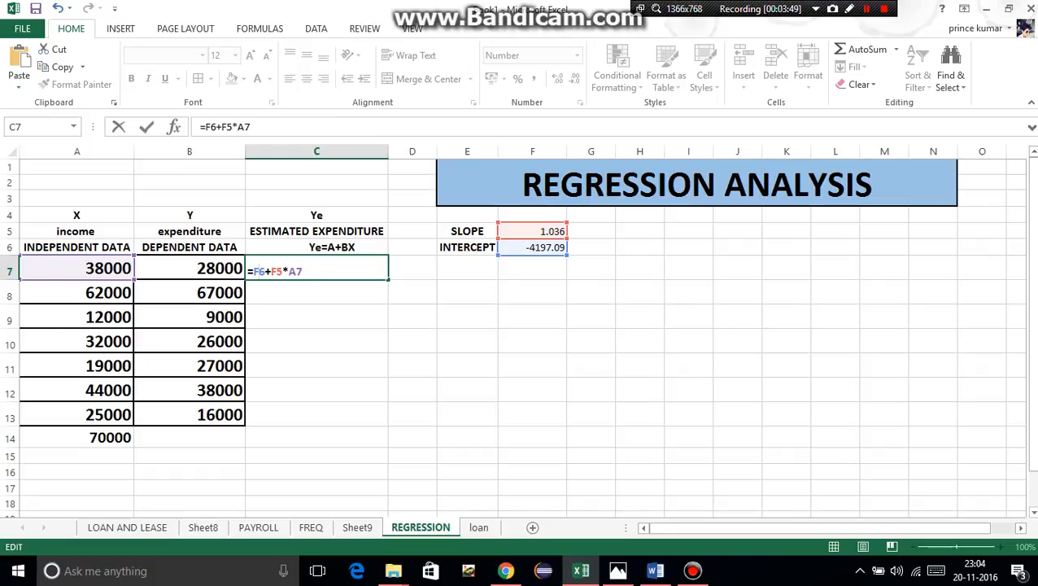
{"action": "key", "text": "f4"}
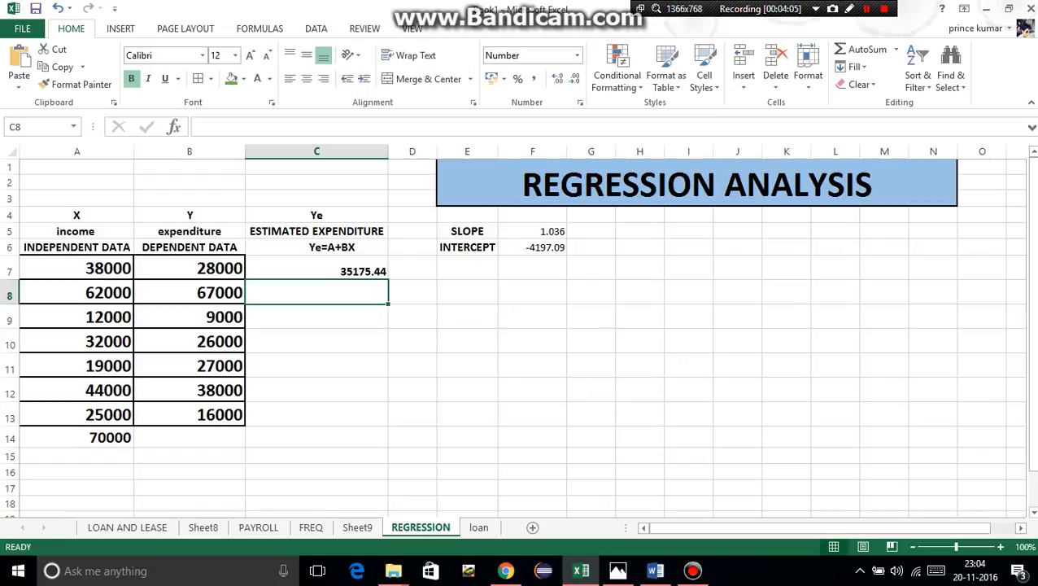
- Fill the estimated expenditure formula from C7 down through C14
{"action": "left_click", "coordinate": [315, 270]}
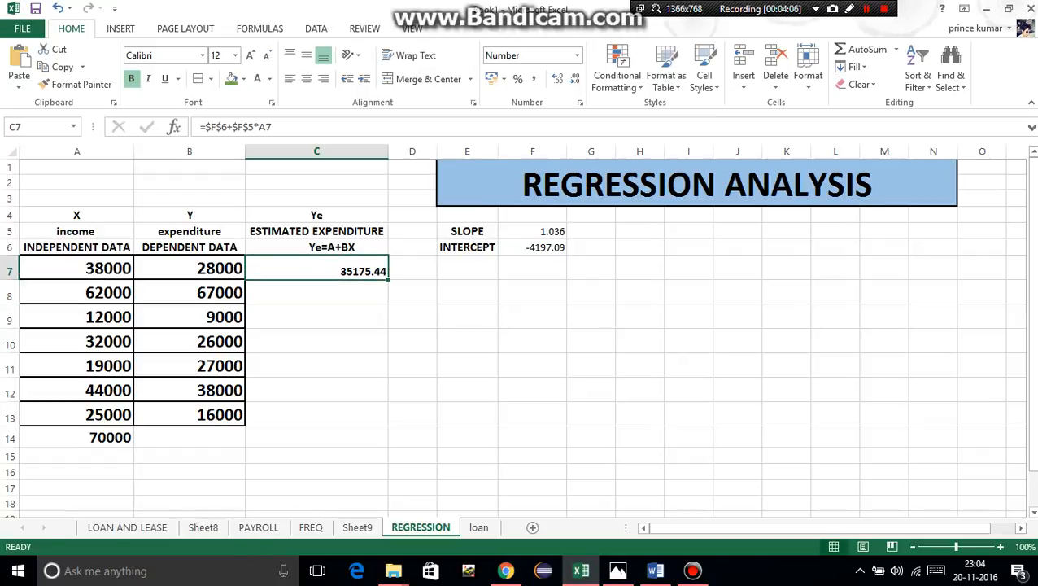
{"action": "left_click_drag", "start_coordinate": [389, 274], "coordinate": [389, 443]}
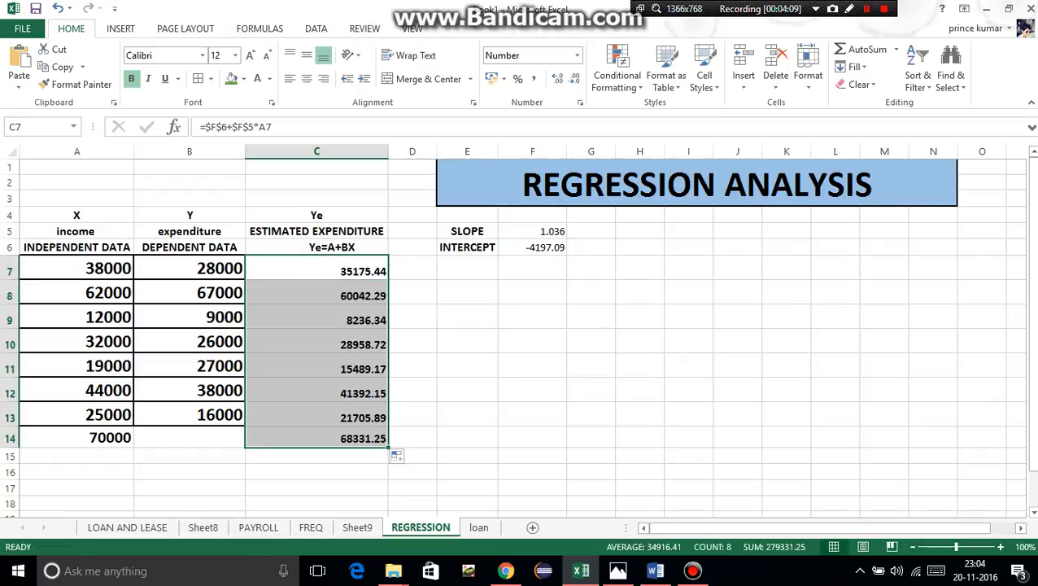
{"action": "left_click", "coordinate": [467, 415]}
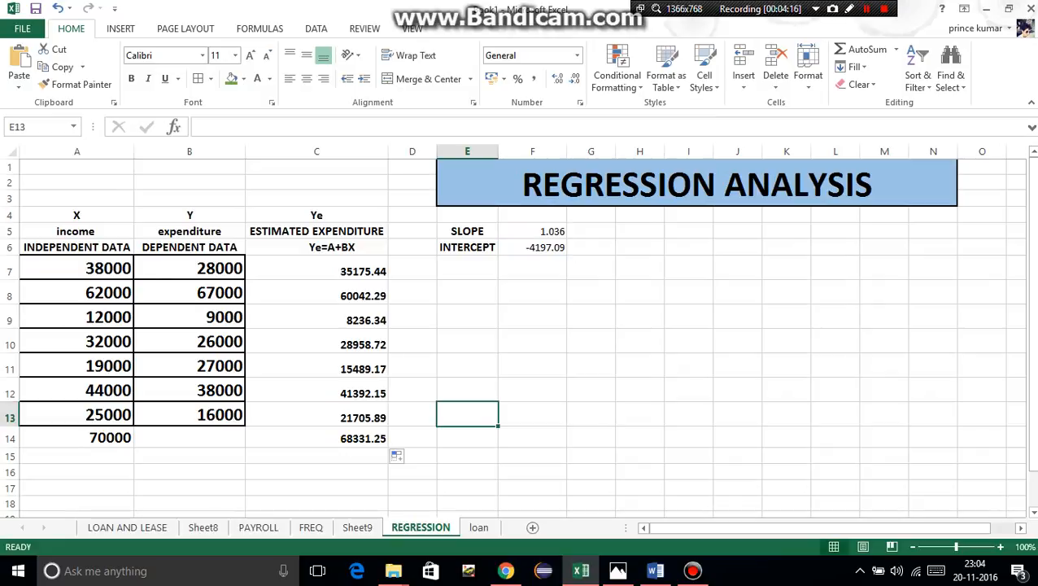
- Select incomes A7:A13 together with estimates C7:C13 as chart data
{"action": "left_click", "coordinate": [316, 438]}
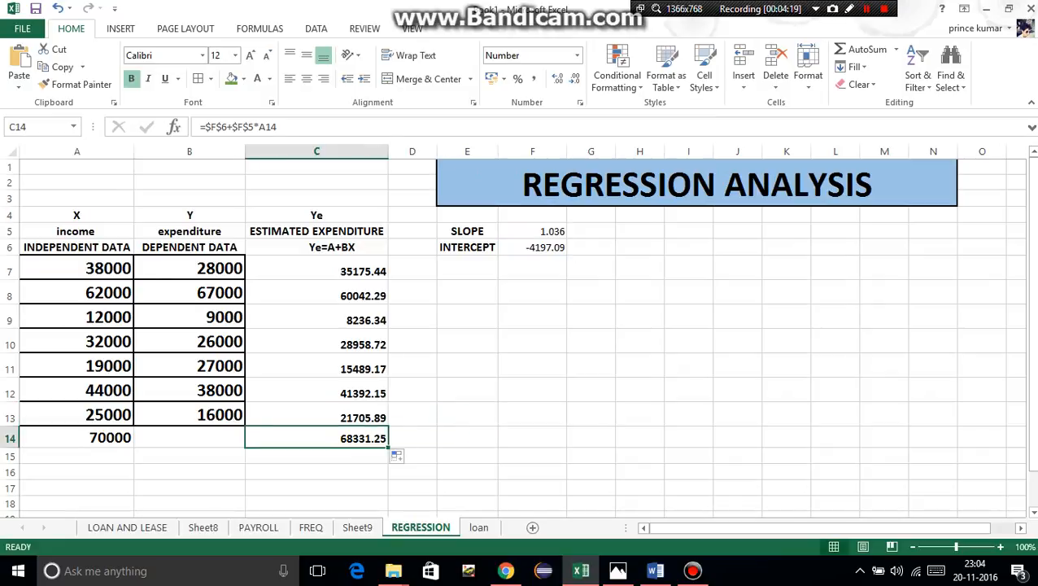
{"action": "left_click_drag", "start_coordinate": [315, 270], "coordinate": [316, 417]}
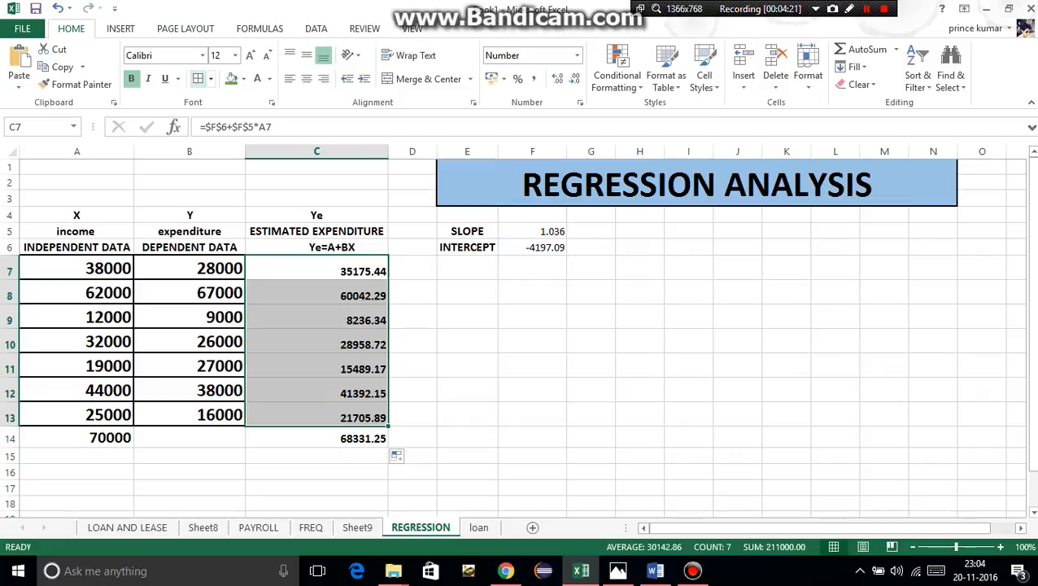
{"action": "left_click", "coordinate": [466, 267]}
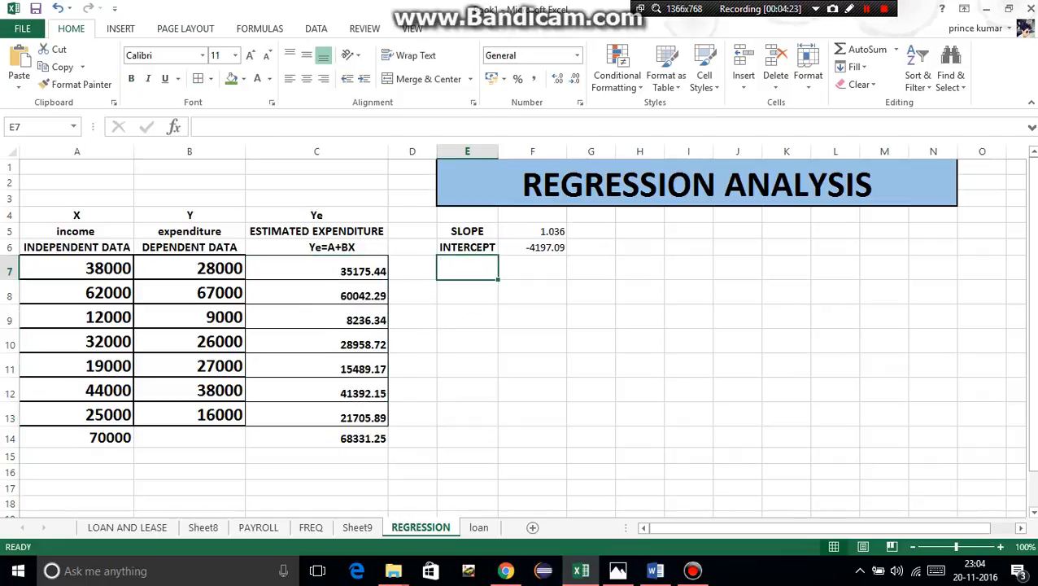
{"action": "left_click", "coordinate": [467, 342]}
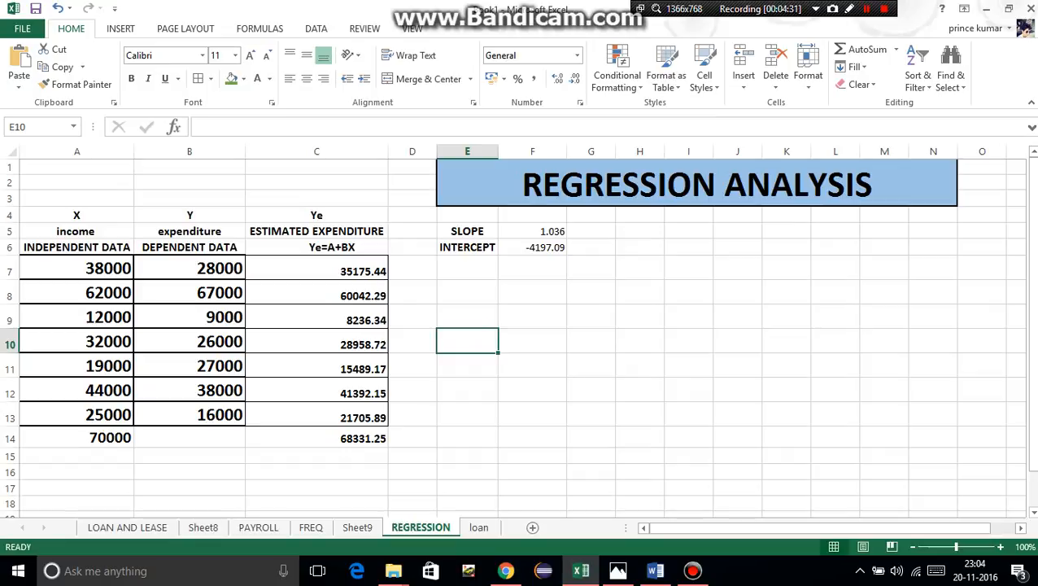
{"action": "left_click_drag", "start_coordinate": [76, 266], "coordinate": [76, 415]}
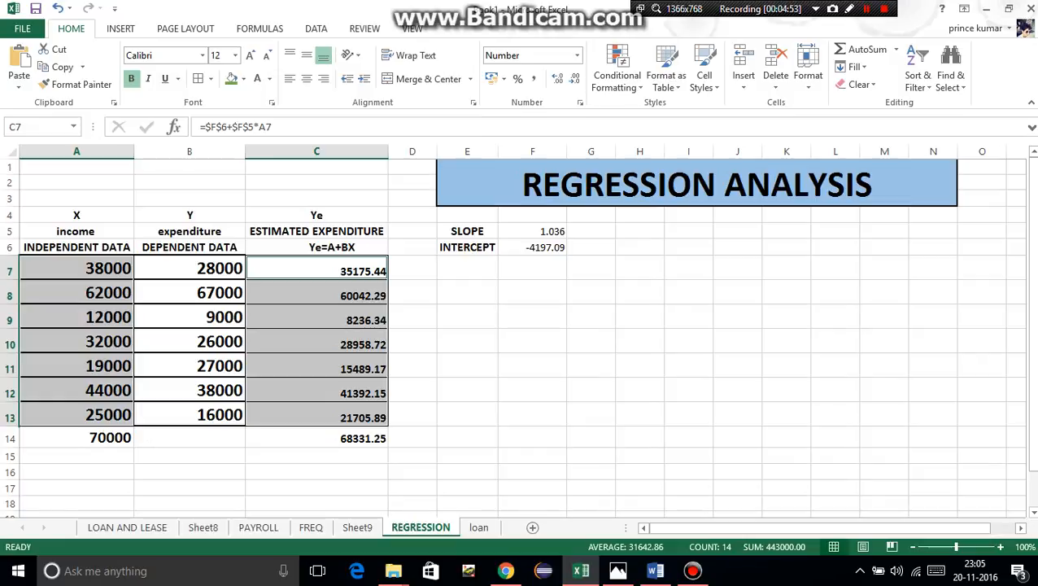
- Insert a Scatter with Smooth Lines and Markers chart of estimates against income
{"action": "left_click", "coordinate": [120, 28]}
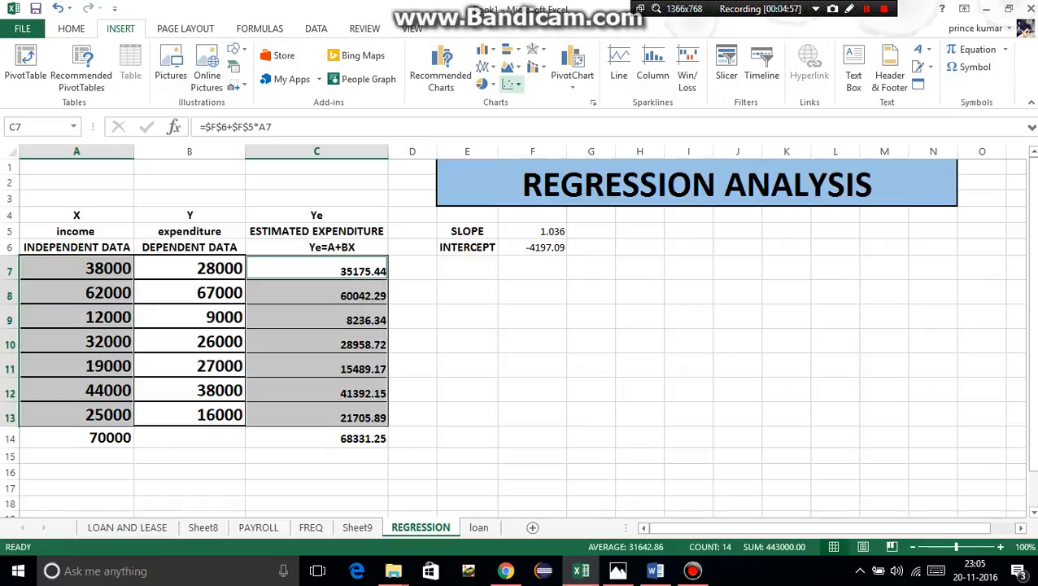
{"action": "mouse_move", "coordinate": [485, 85]}
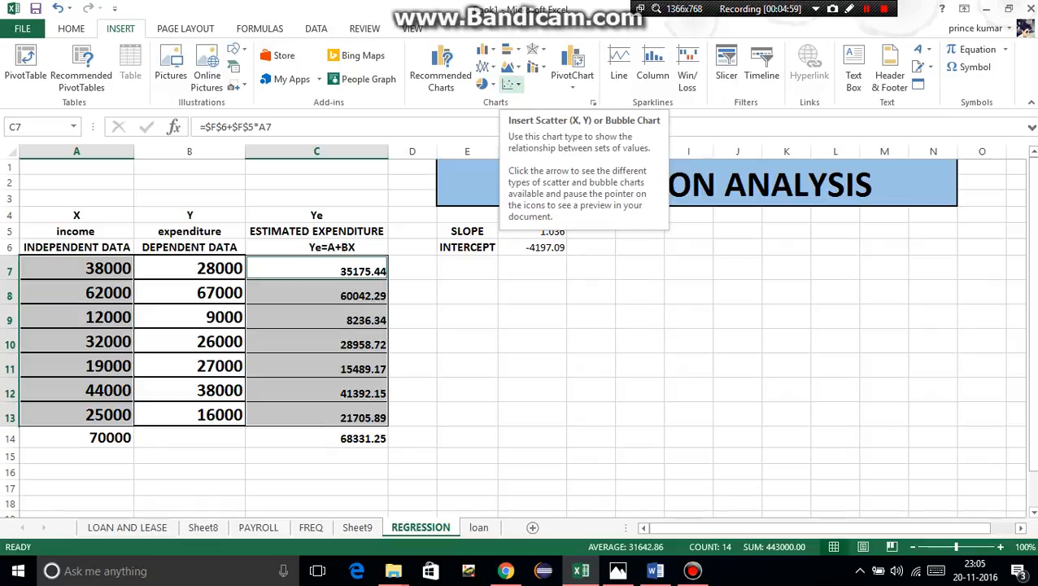
{"action": "left_click", "coordinate": [511, 85]}
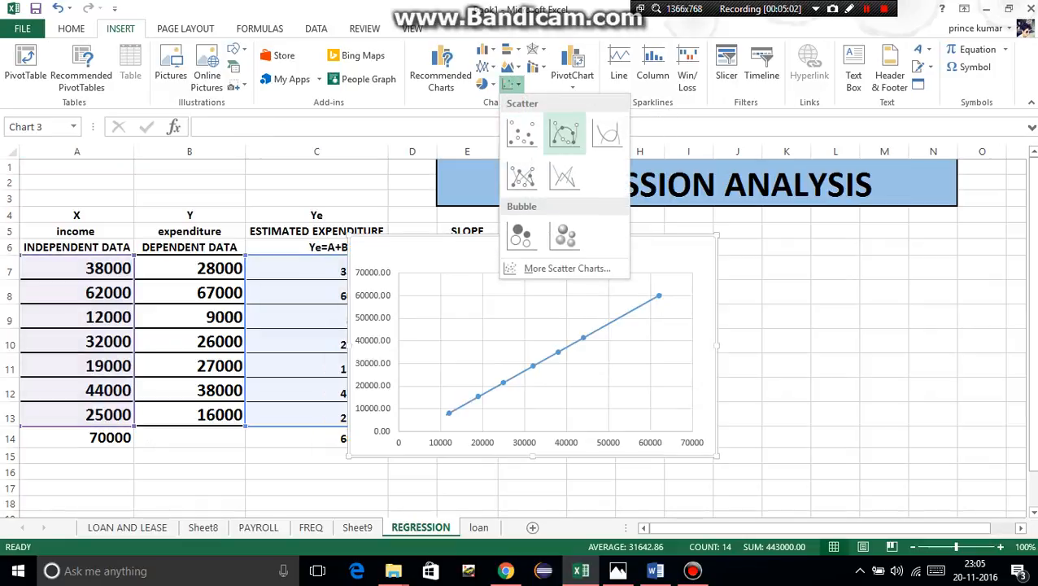
{"action": "mouse_move", "coordinate": [565, 133]}
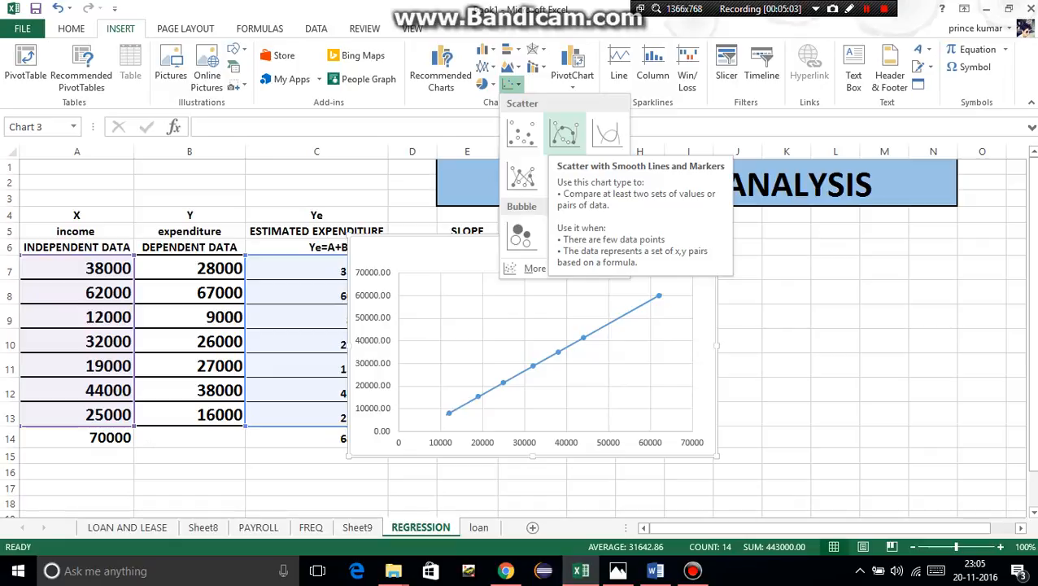
{"action": "left_click", "coordinate": [564, 132]}
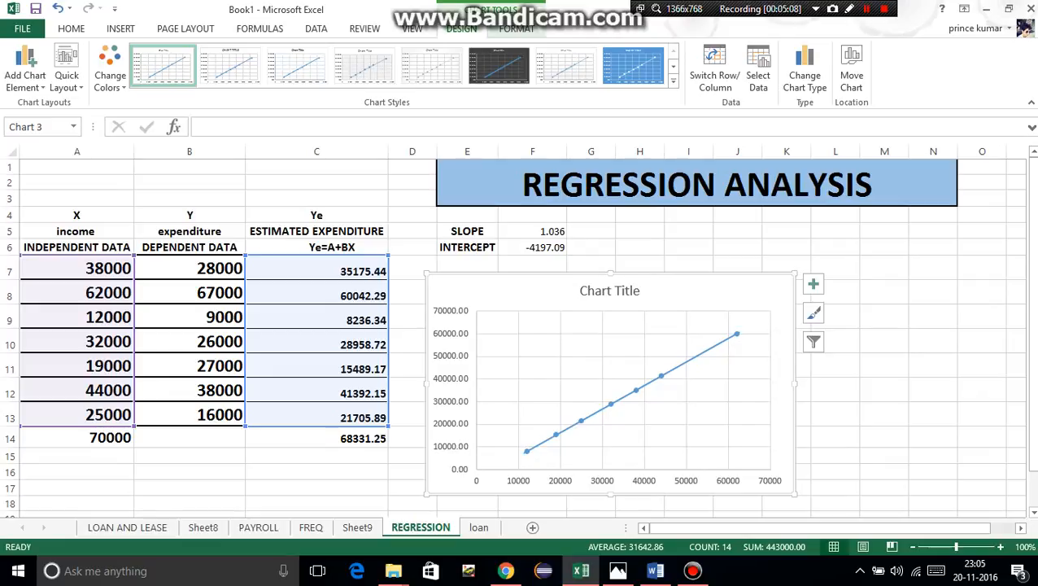
- Replace the chart title with Regression line
{"action": "left_click", "coordinate": [608, 290]}
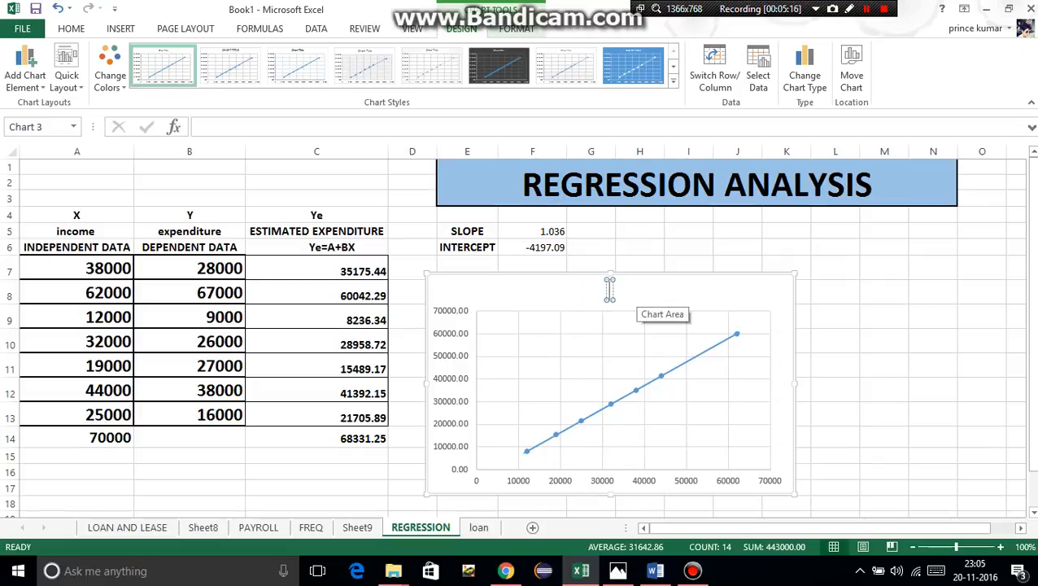
{"action": "type", "text": "regression line"}
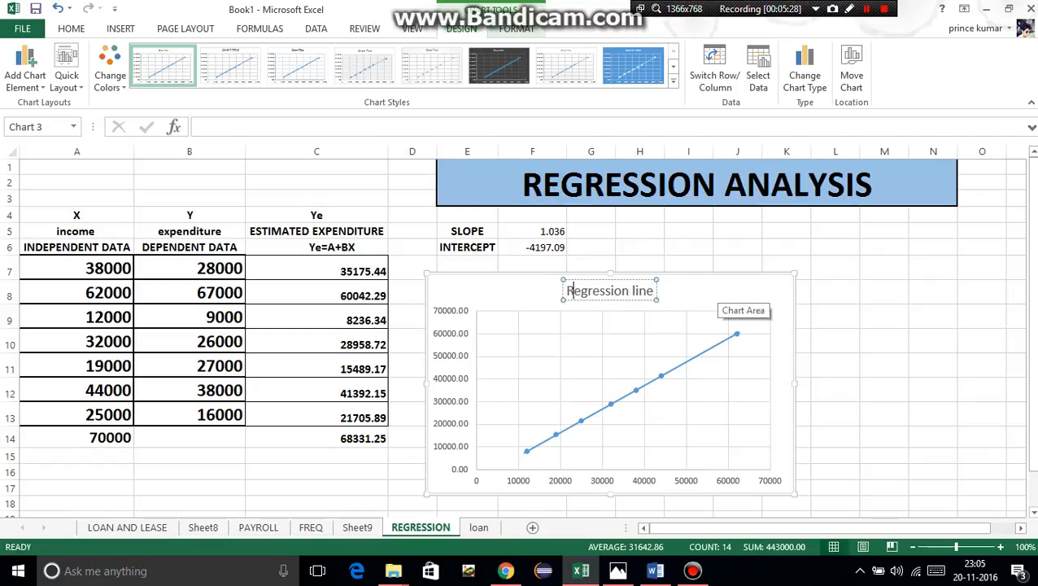
{"action": "right_click", "coordinate": [610, 290]}
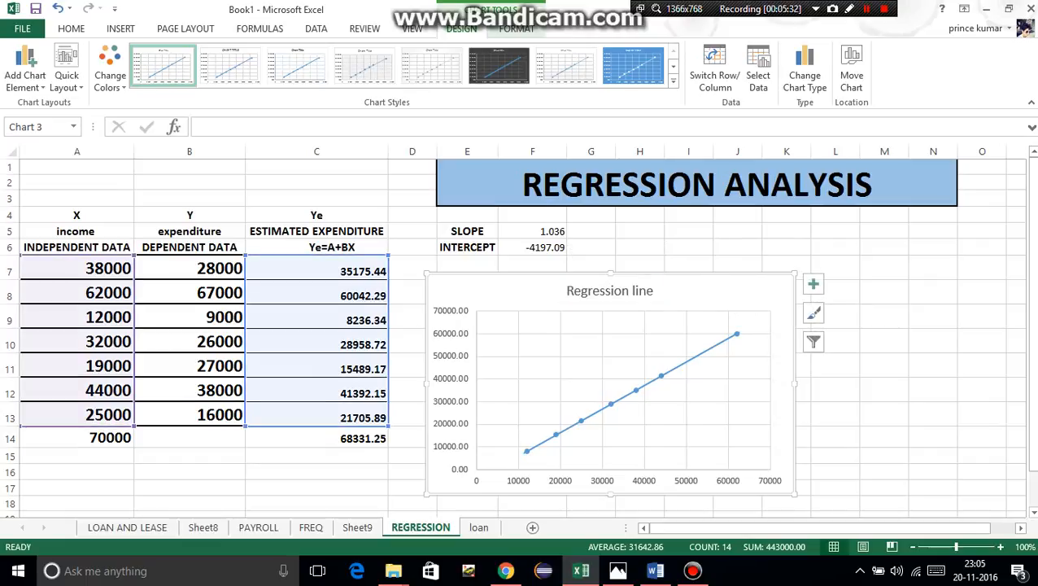
{"action": "left_click", "coordinate": [497, 65]}
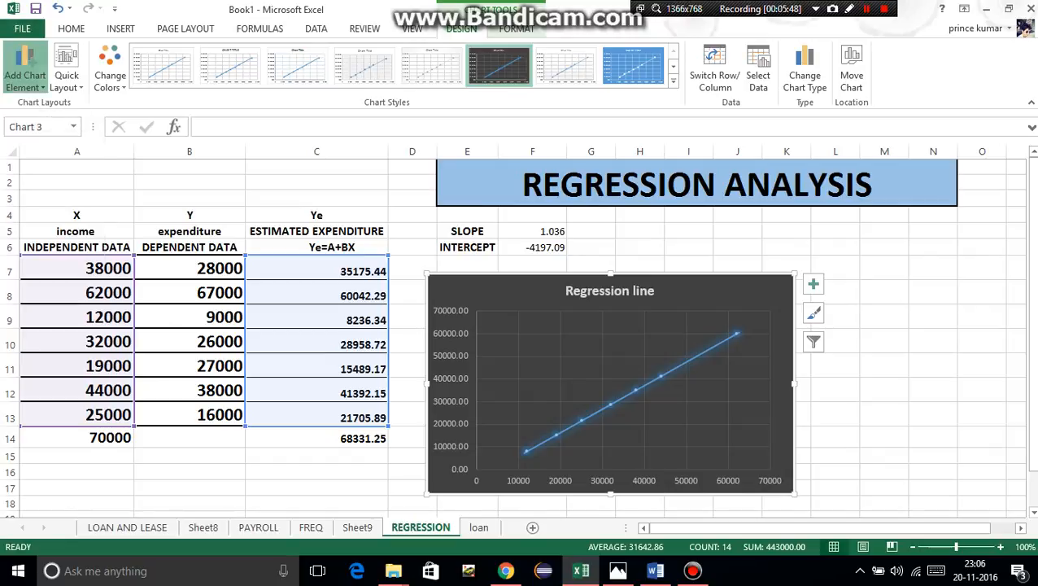
- Add data labels to the chart points via Add Chart Element > Data Labels
{"action": "left_click", "coordinate": [24, 68]}
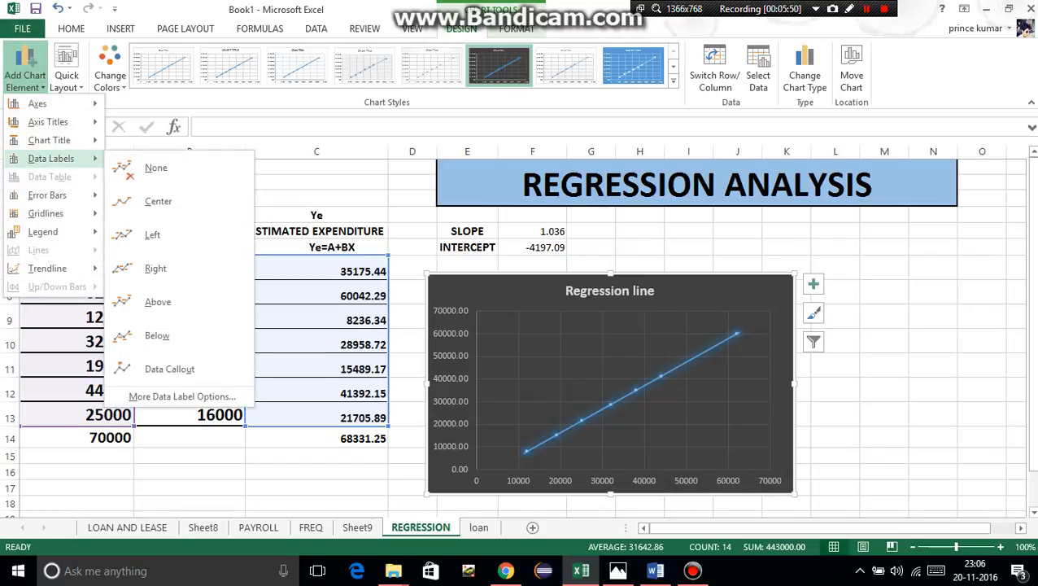
{"action": "left_click", "coordinate": [157, 202]}
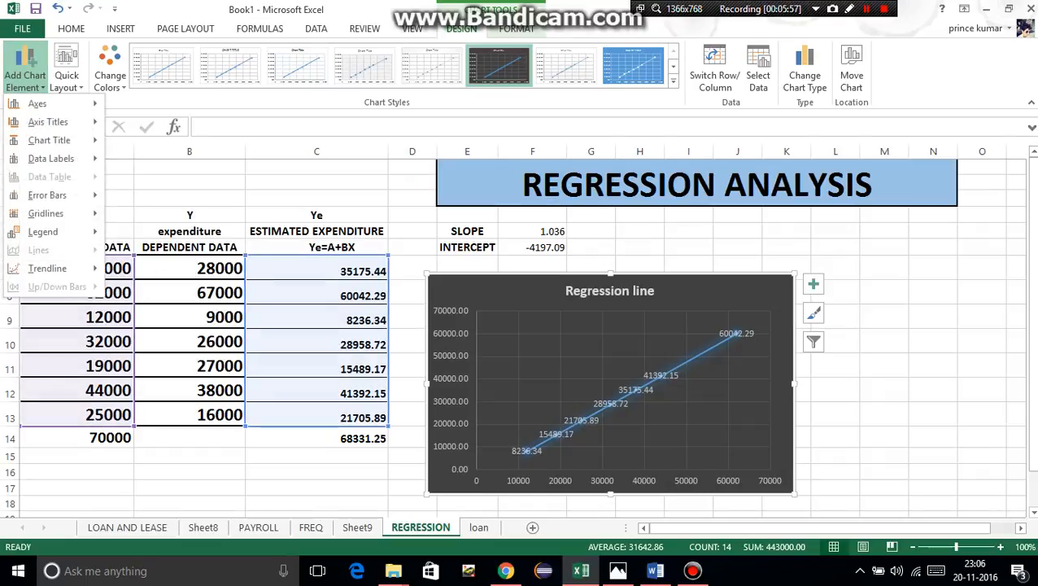
{"action": "left_click", "coordinate": [48, 120]}
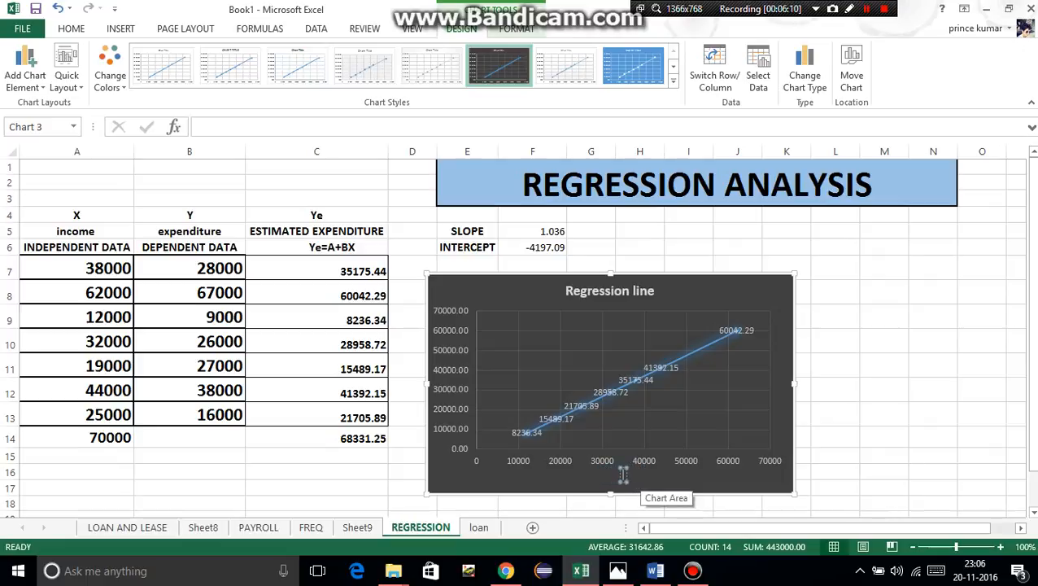
- Confirm 'income' as the horizontal axis title and add a primary vertical axis title
{"action": "left_click", "coordinate": [623, 474]}
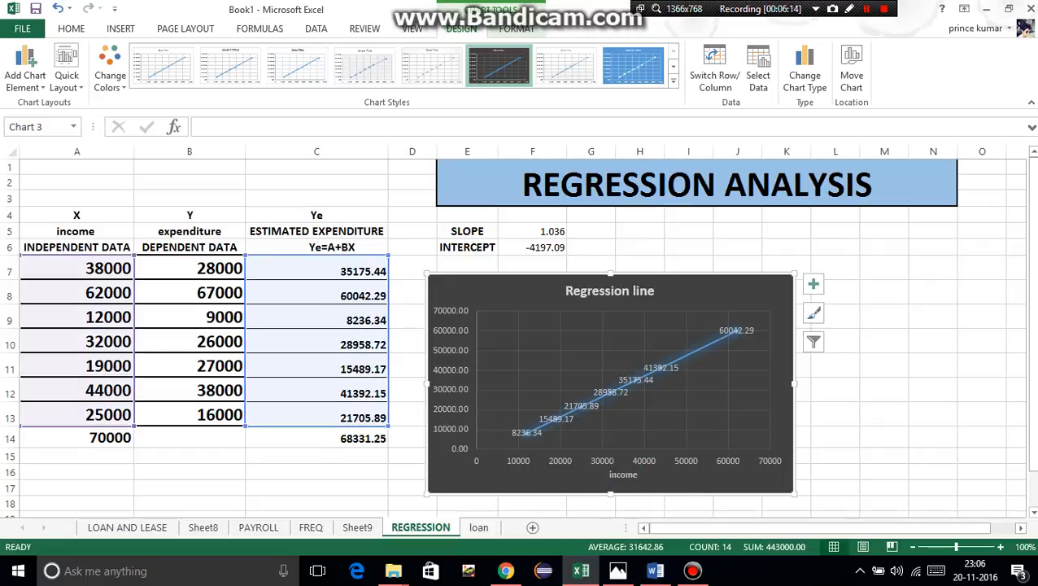
{"action": "left_click", "coordinate": [24, 68]}
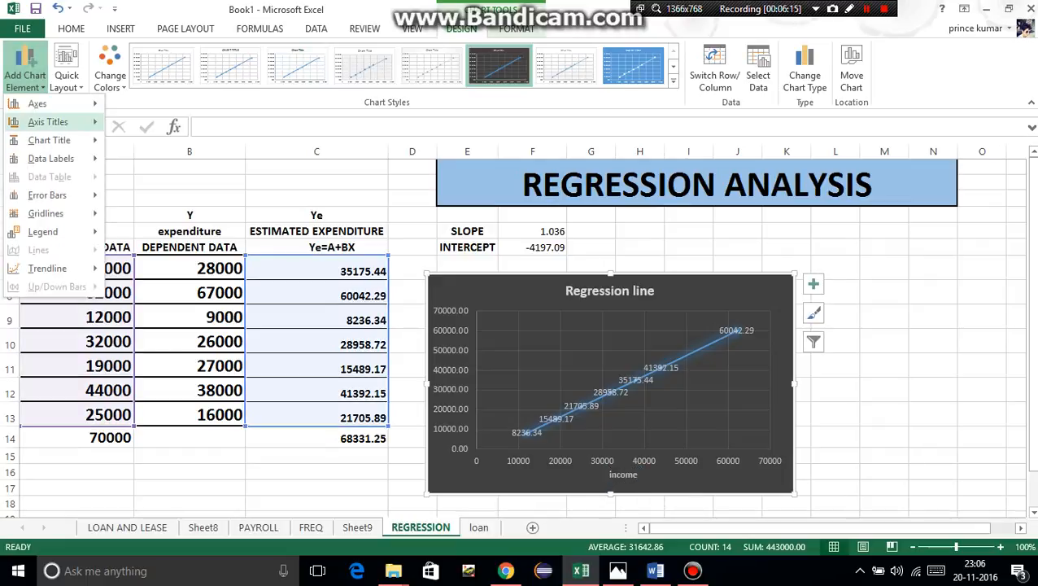
{"action": "left_click", "coordinate": [51, 157]}
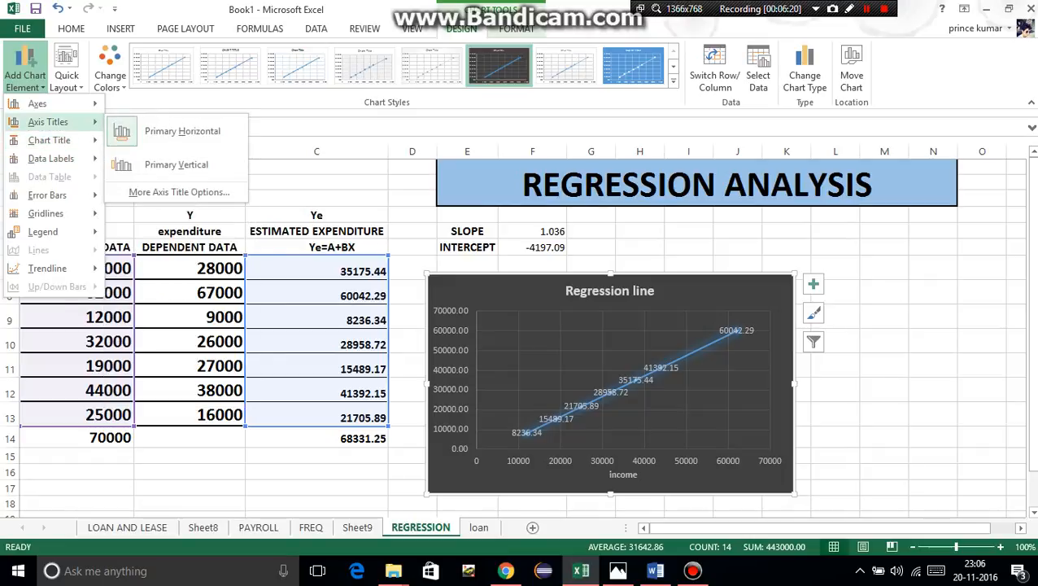
{"action": "left_click", "coordinate": [175, 164]}
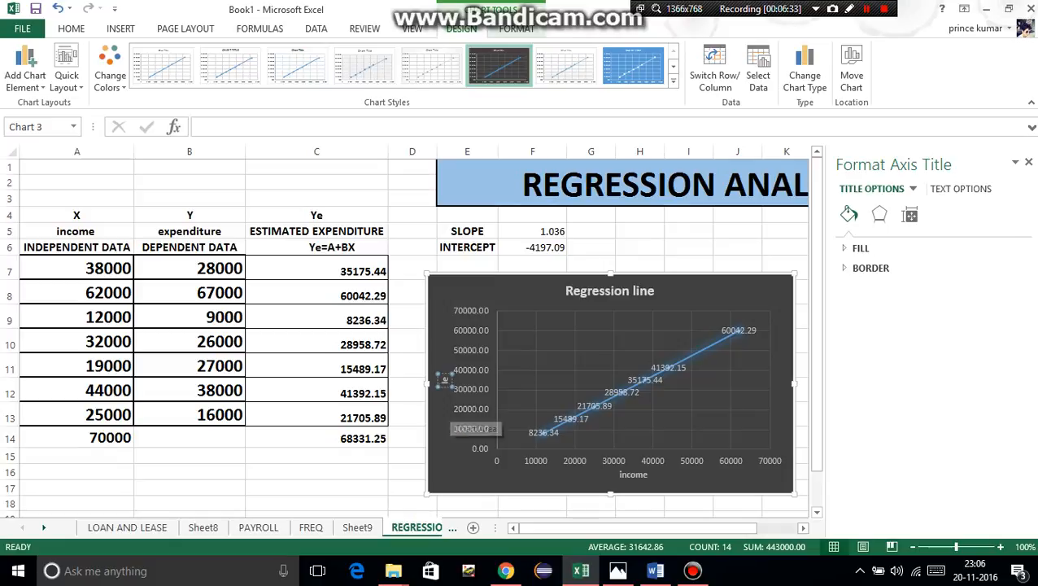
{"action": "mouse_move", "coordinate": [442, 379]}
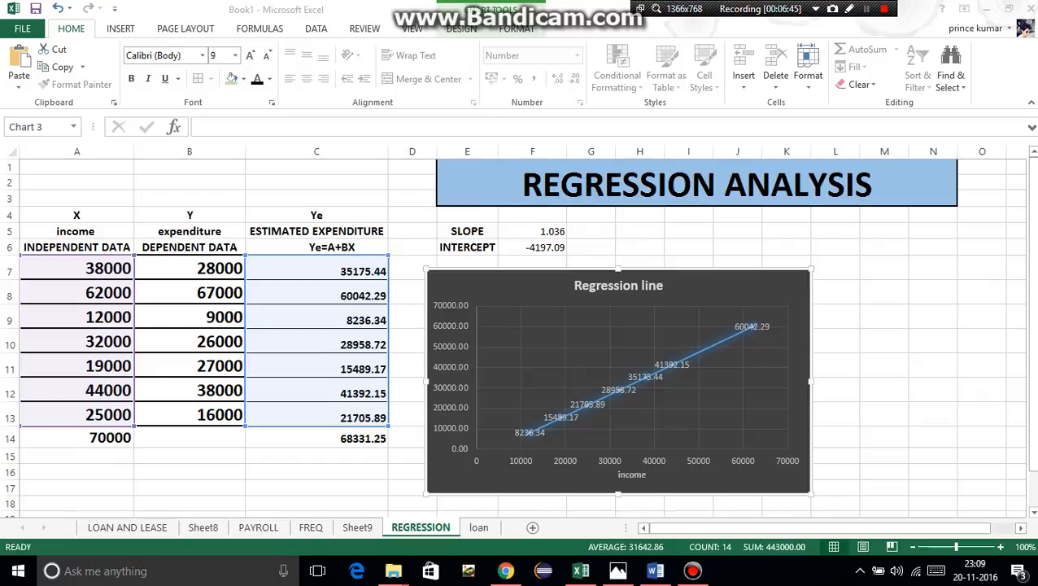
- Add the vertical axis title and rename it to 'estimated expenditure'
{"action": "left_click", "coordinate": [619, 378]}
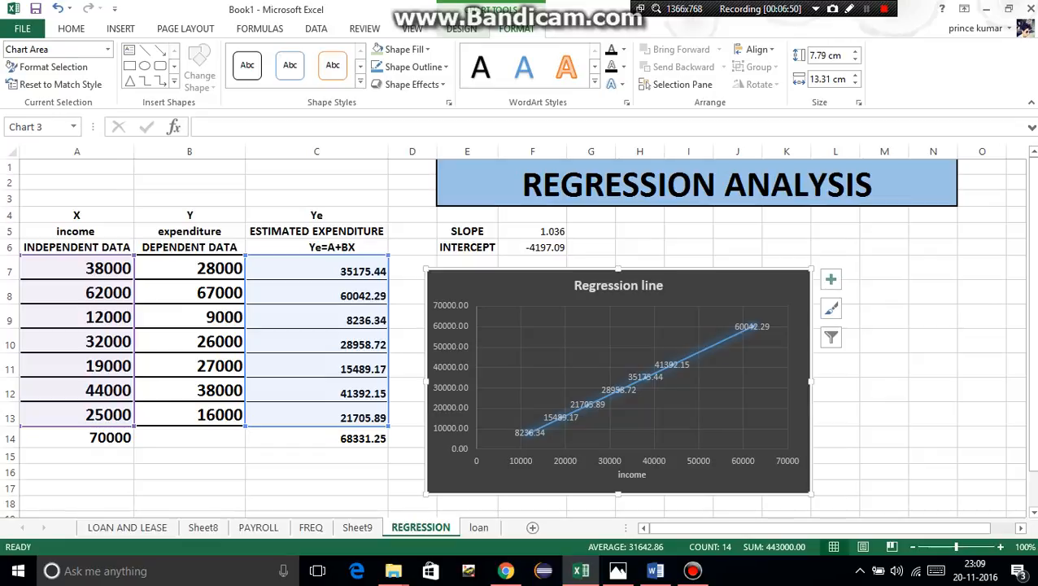
{"action": "left_click", "coordinate": [24, 68]}
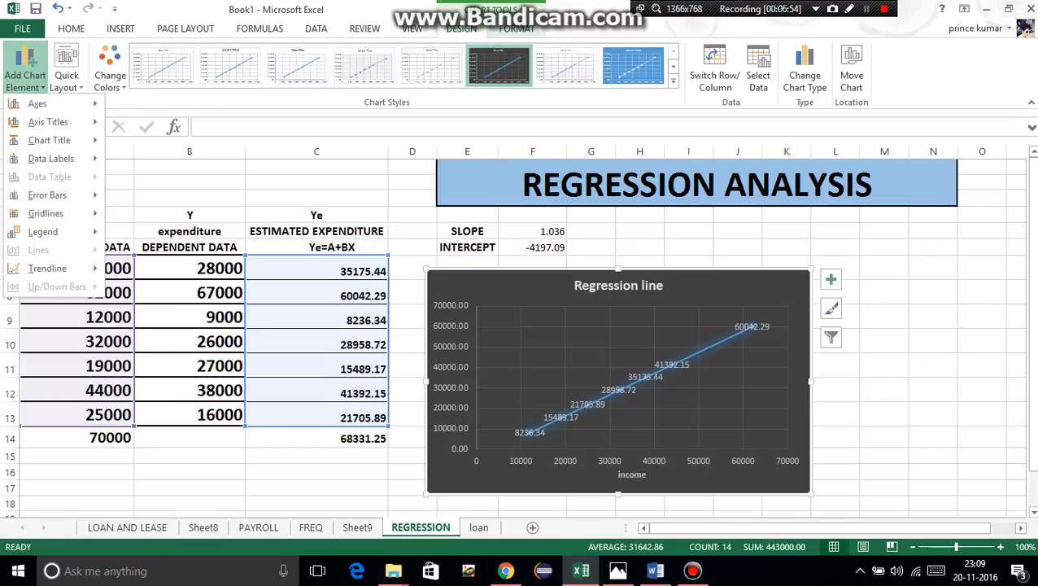
{"action": "left_click", "coordinate": [49, 120]}
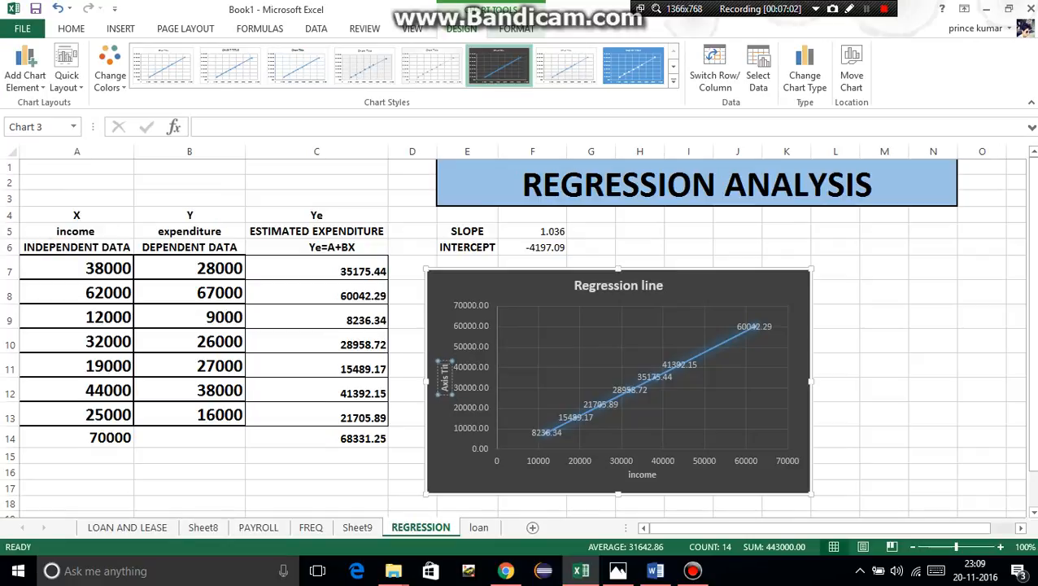
{"action": "mouse_move", "coordinate": [443, 377]}
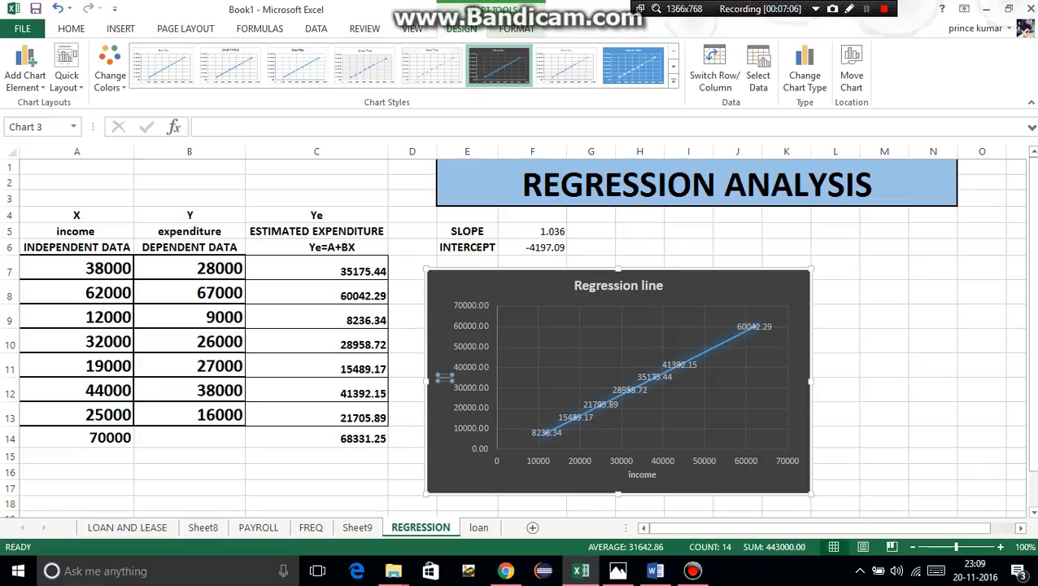
{"action": "left_click", "coordinate": [446, 377]}
{"action": "type", "text": "estimated expenditure"}
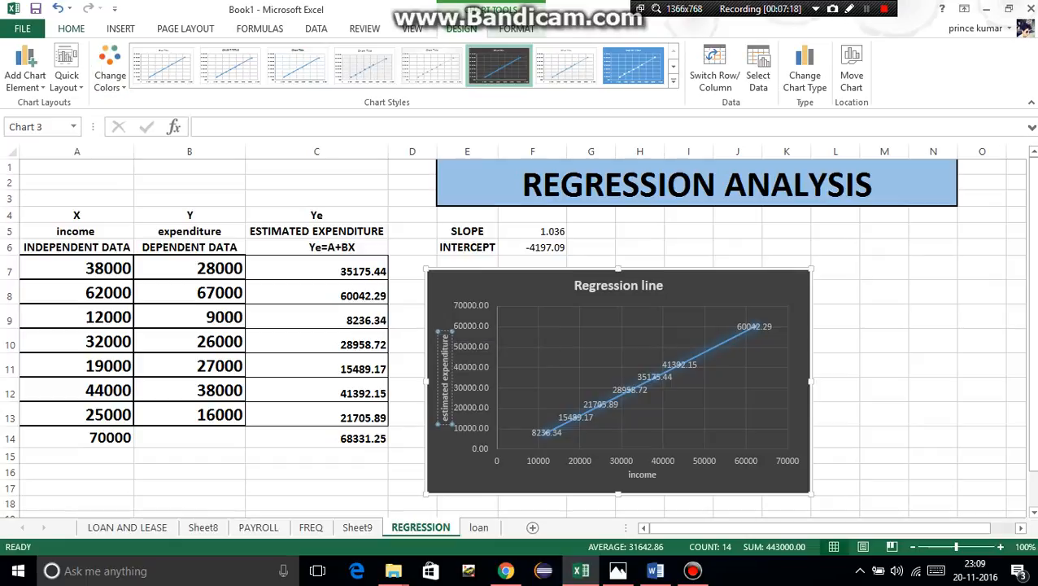
{"action": "left_click", "coordinate": [71, 28]}
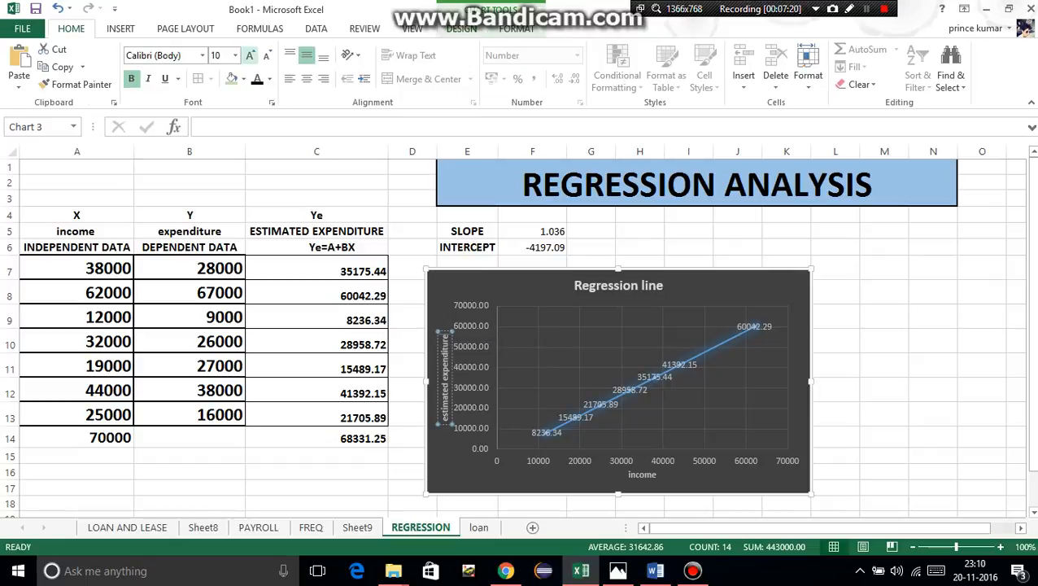
{"action": "left_click", "coordinate": [251, 55]}
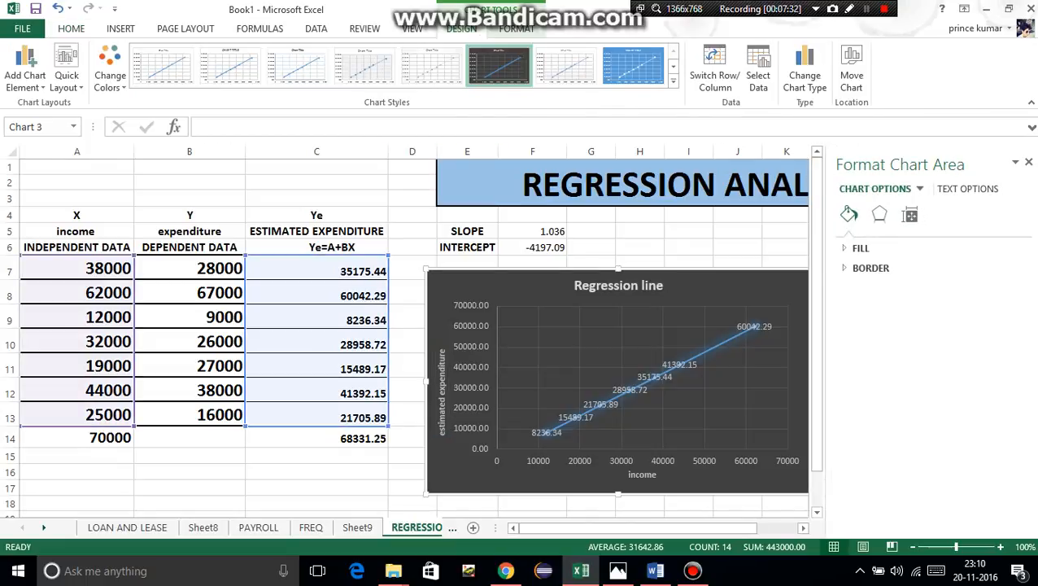
- Close the Format Chart Area pane and apply the blue chart style showing REGRESSION LINE
{"action": "left_click", "coordinate": [1028, 161]}
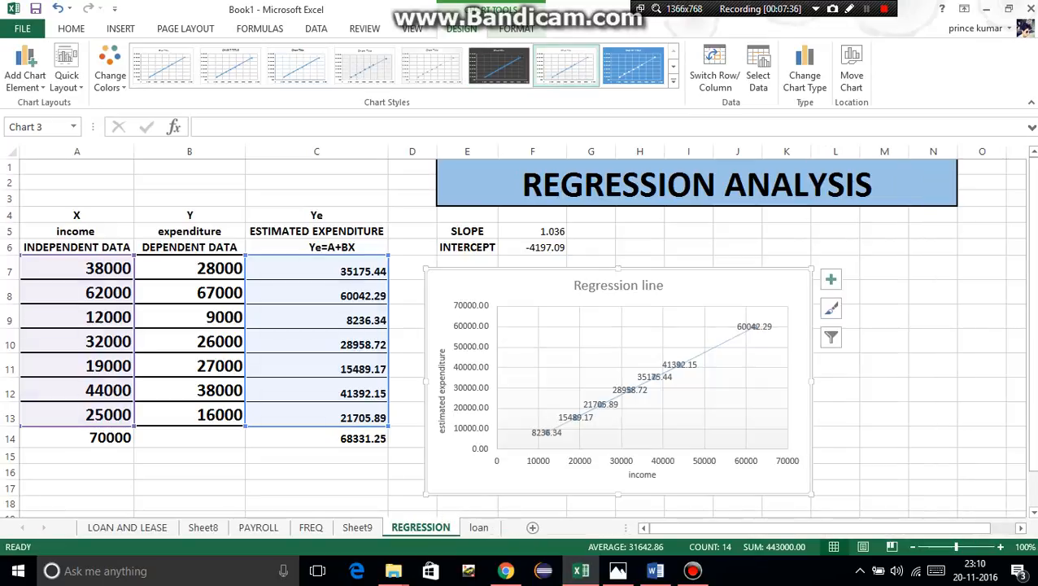
{"action": "left_click", "coordinate": [634, 65]}
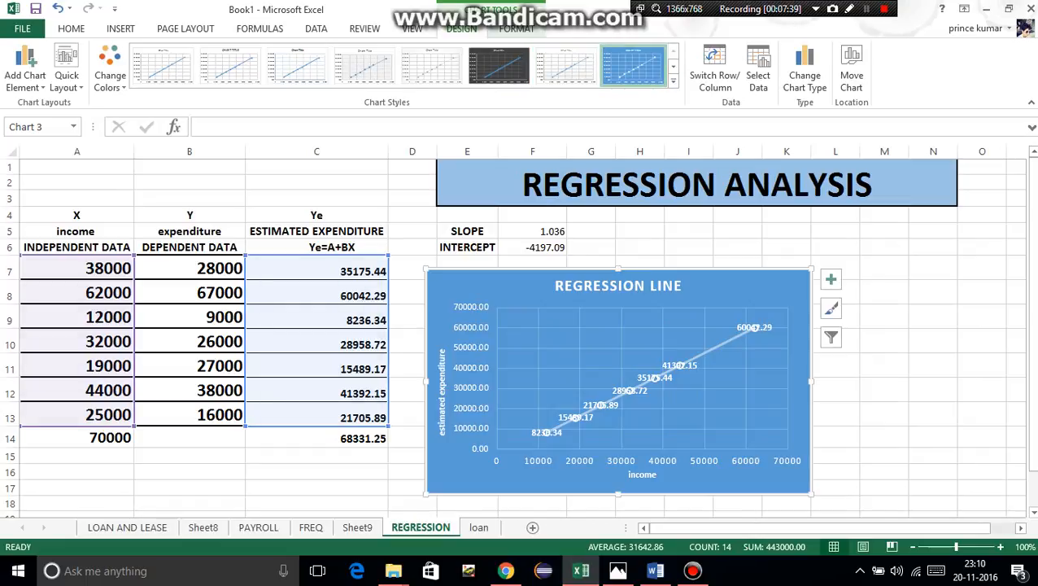
{"action": "left_click", "coordinate": [24, 73]}
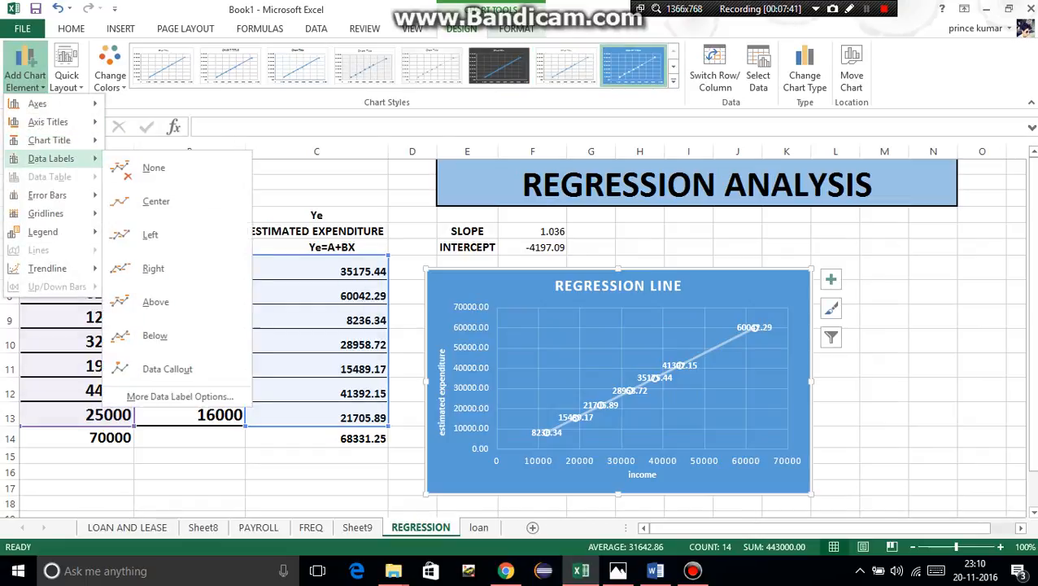